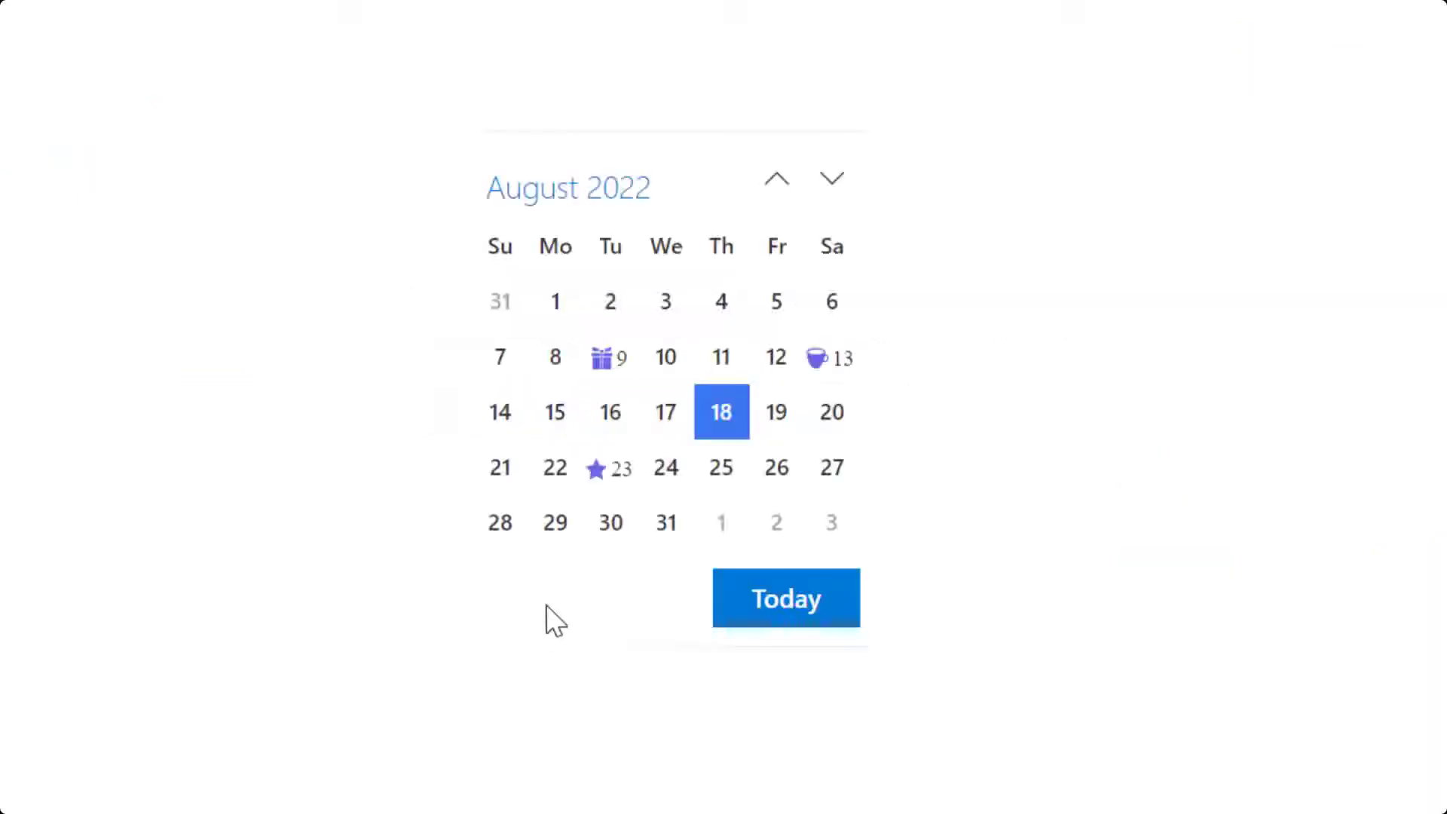
# Select 26 August 2022, then zoom out through 2022's months to the 2020–2029 decade
pyautogui.click(609, 411)
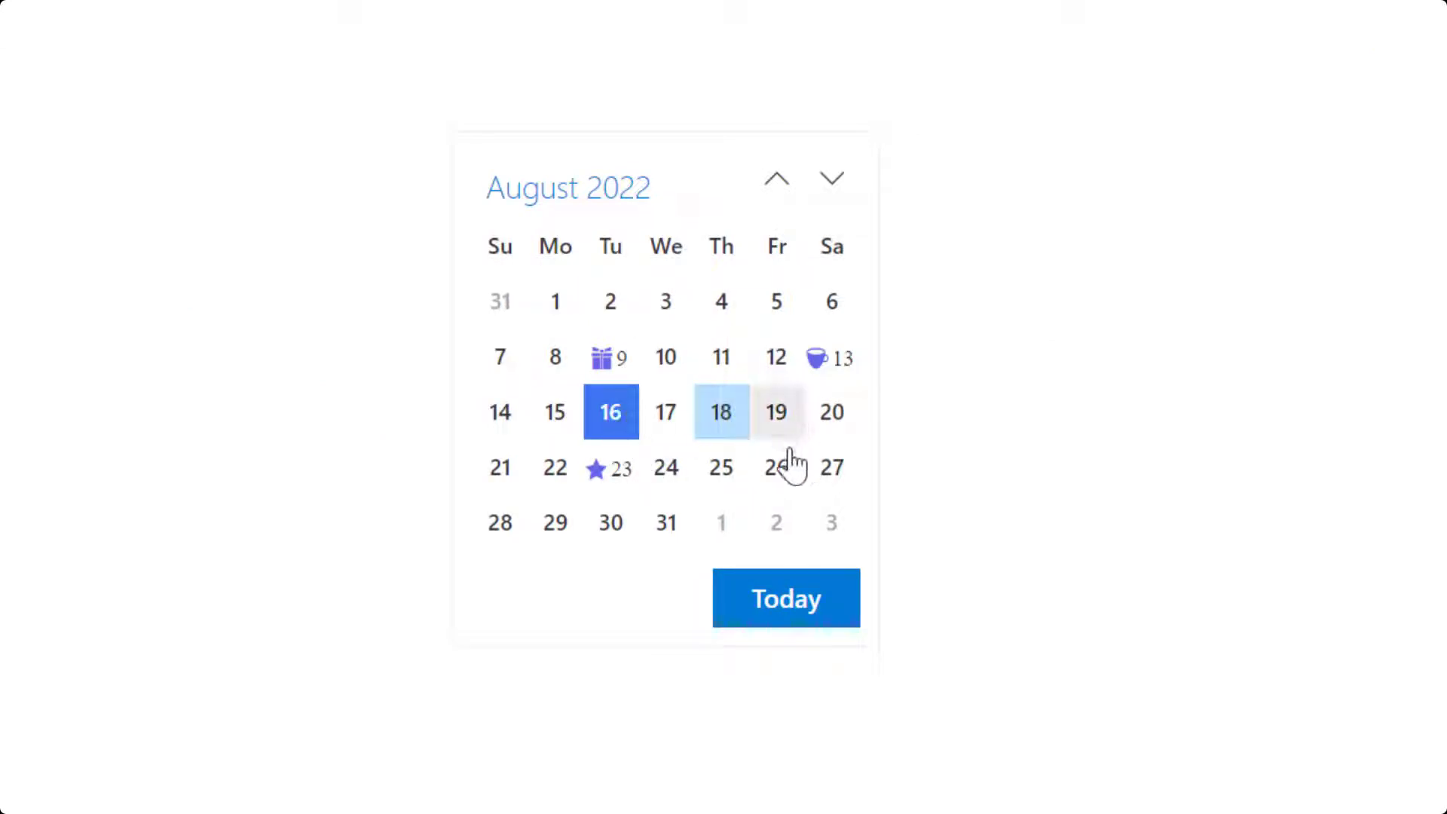
pyautogui.click(776, 467)
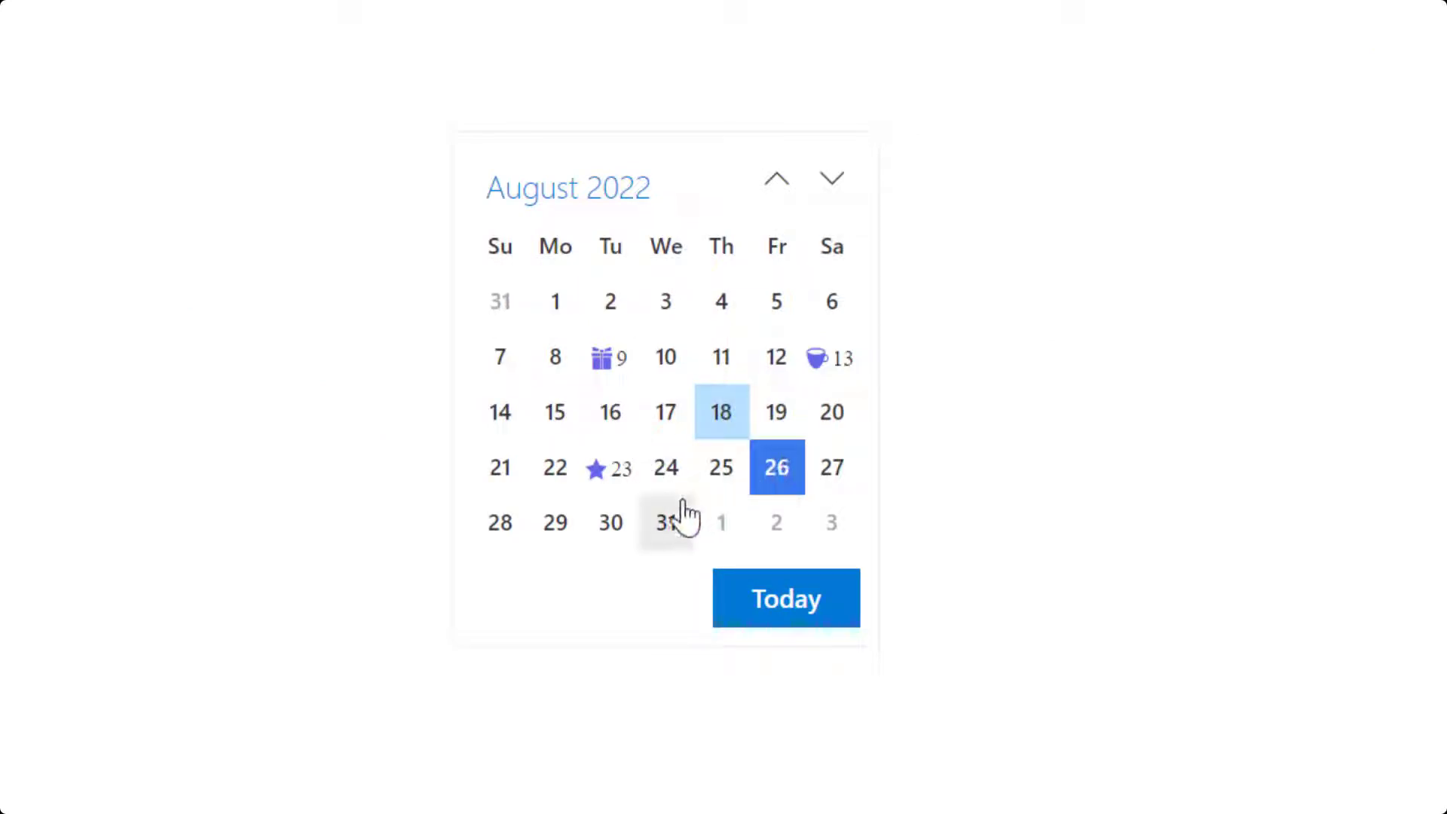
pyautogui.click(567, 187)
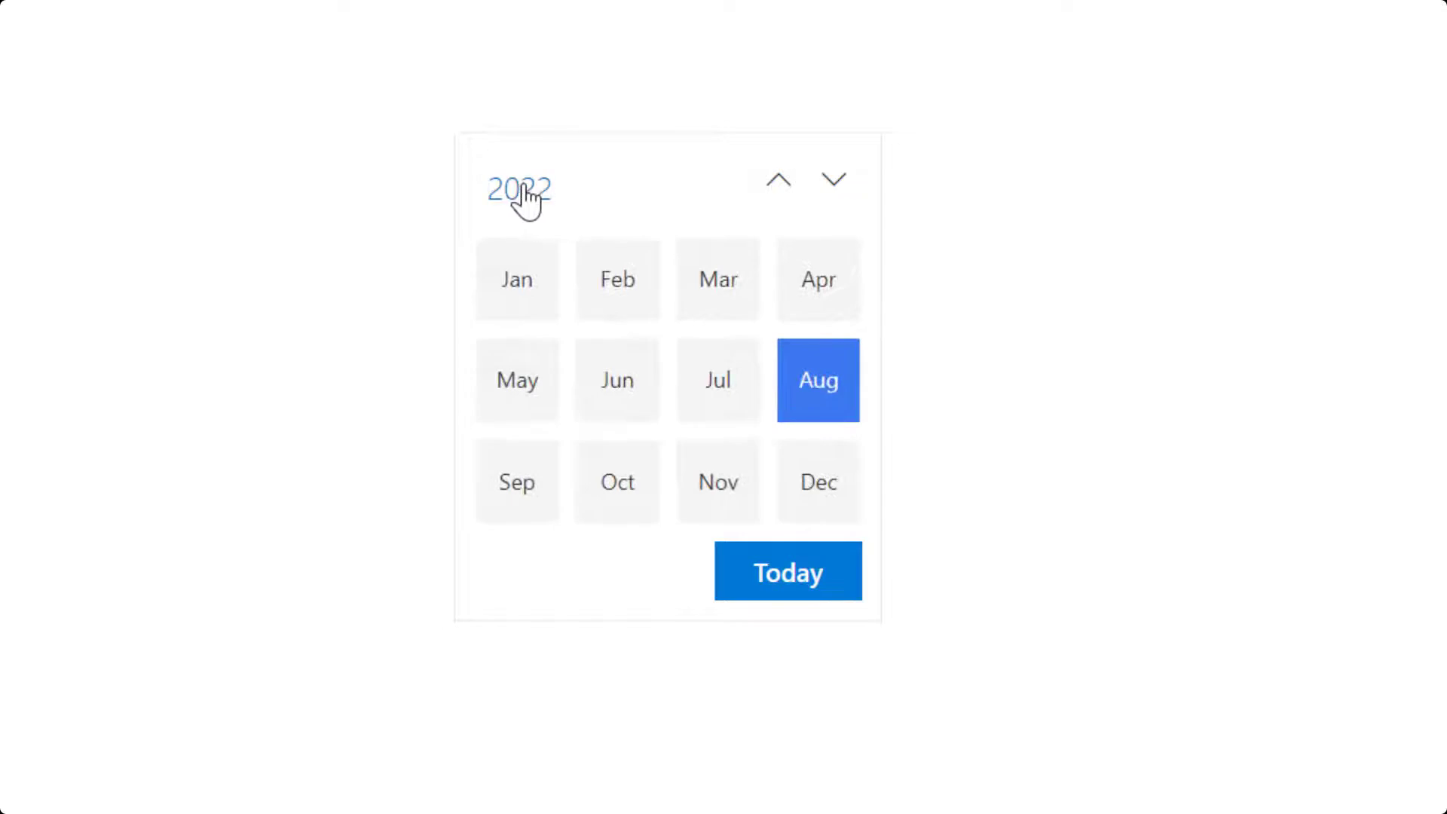
pyautogui.click(519, 191)
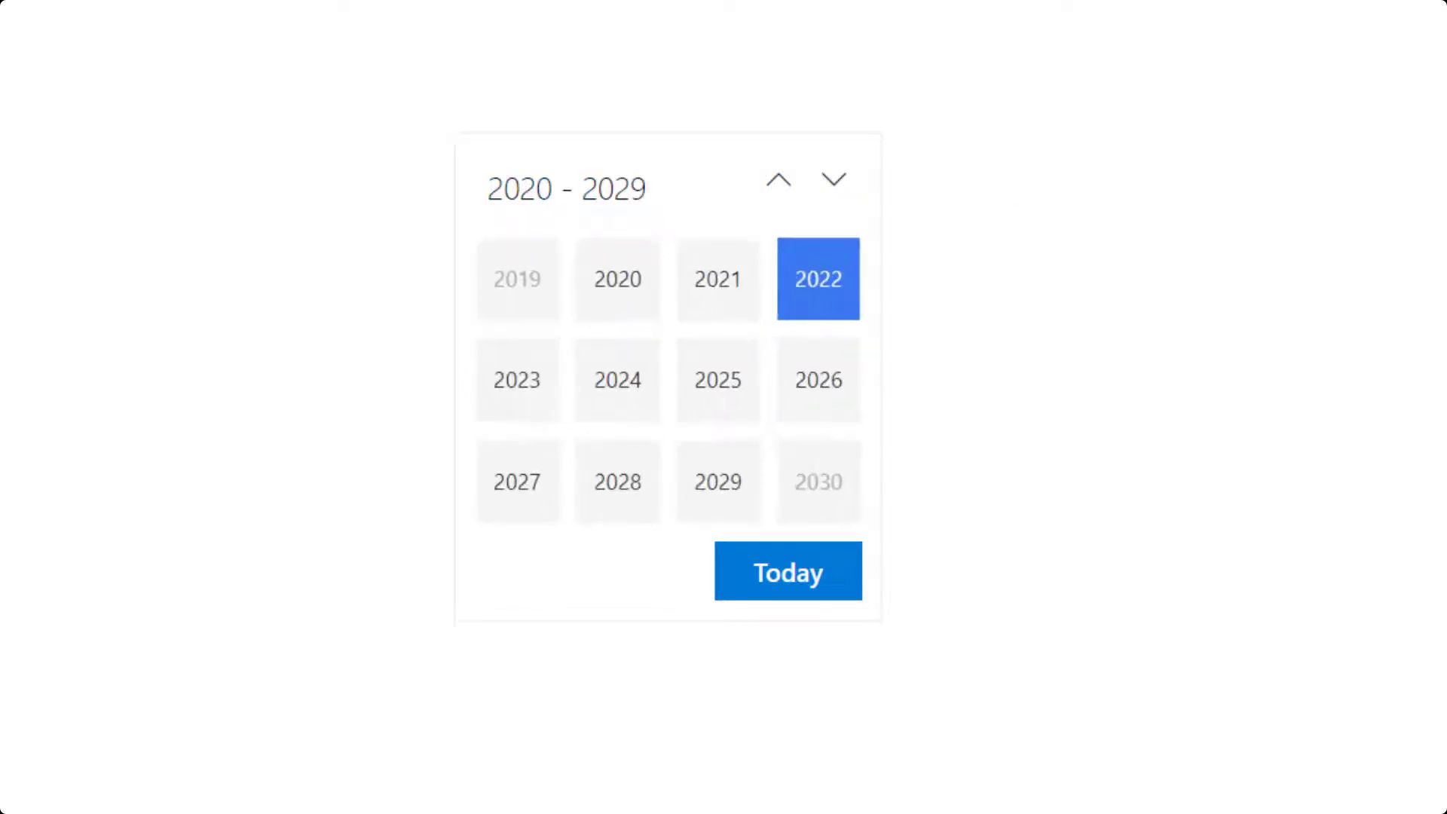
pyautogui.click(816, 278)
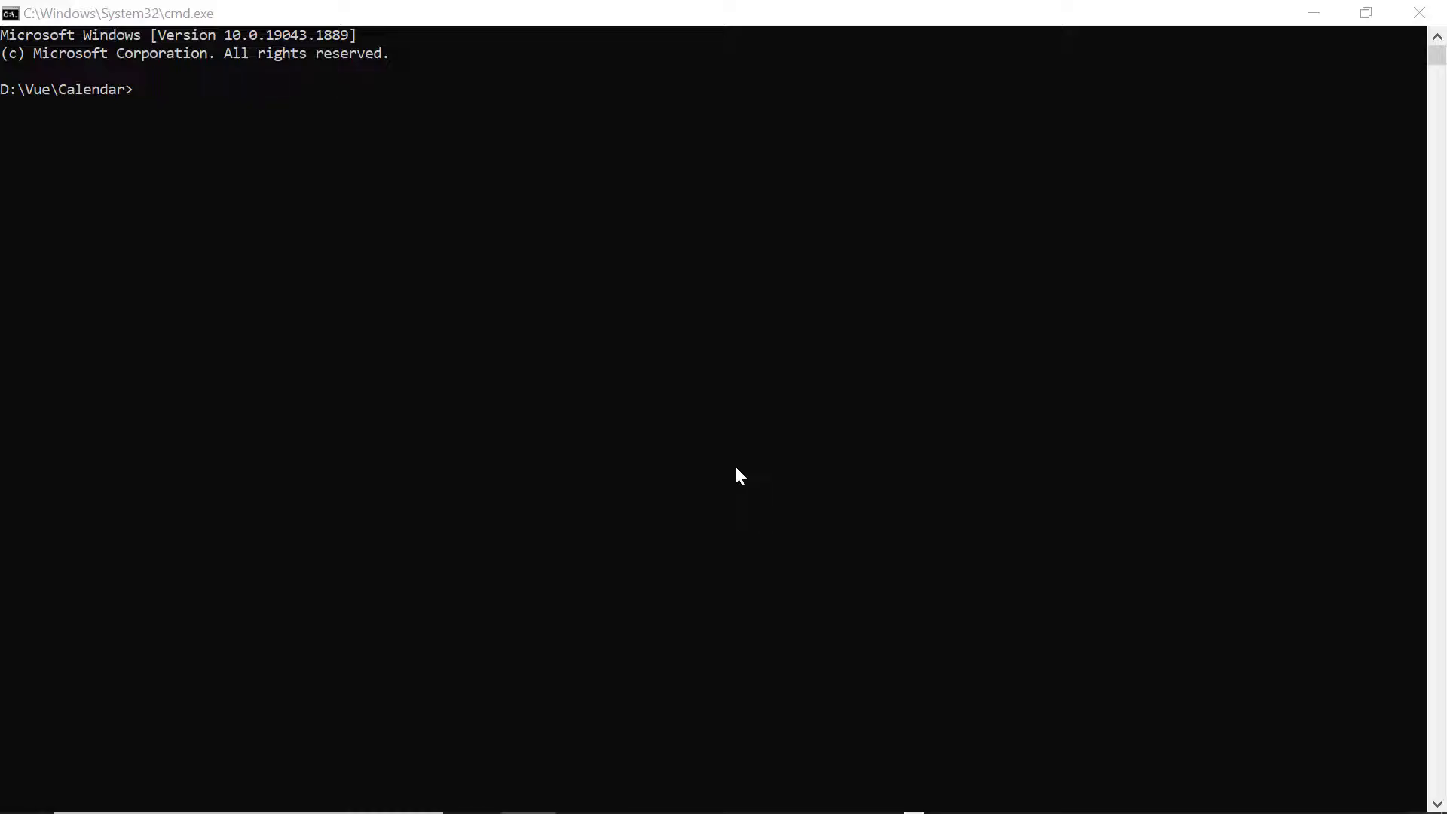
# Install the Vue CLI globally and create the myvueproject app
pyautogui.write('npm i -g @vue/cli')
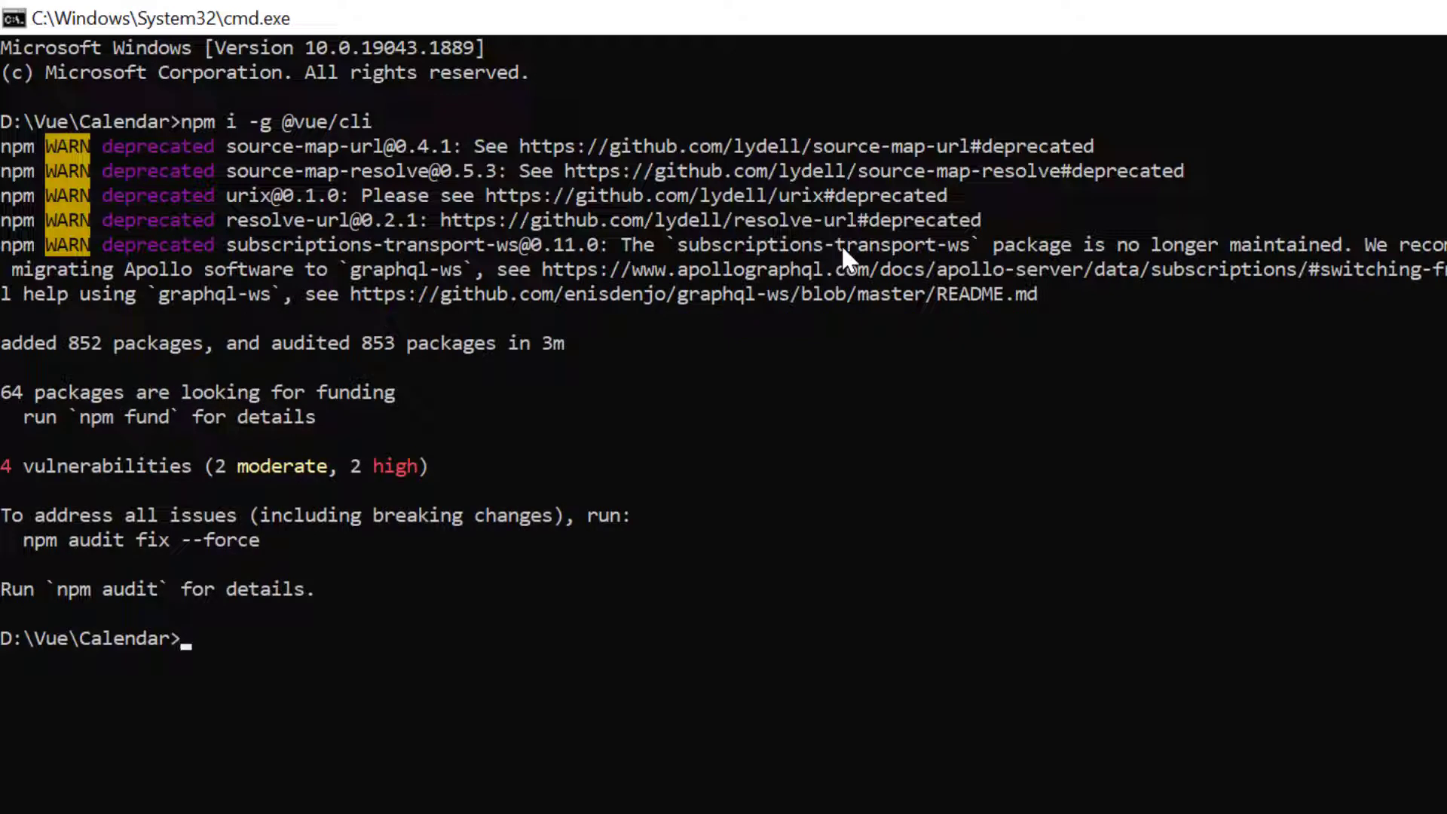
pyautogui.write('vue create')
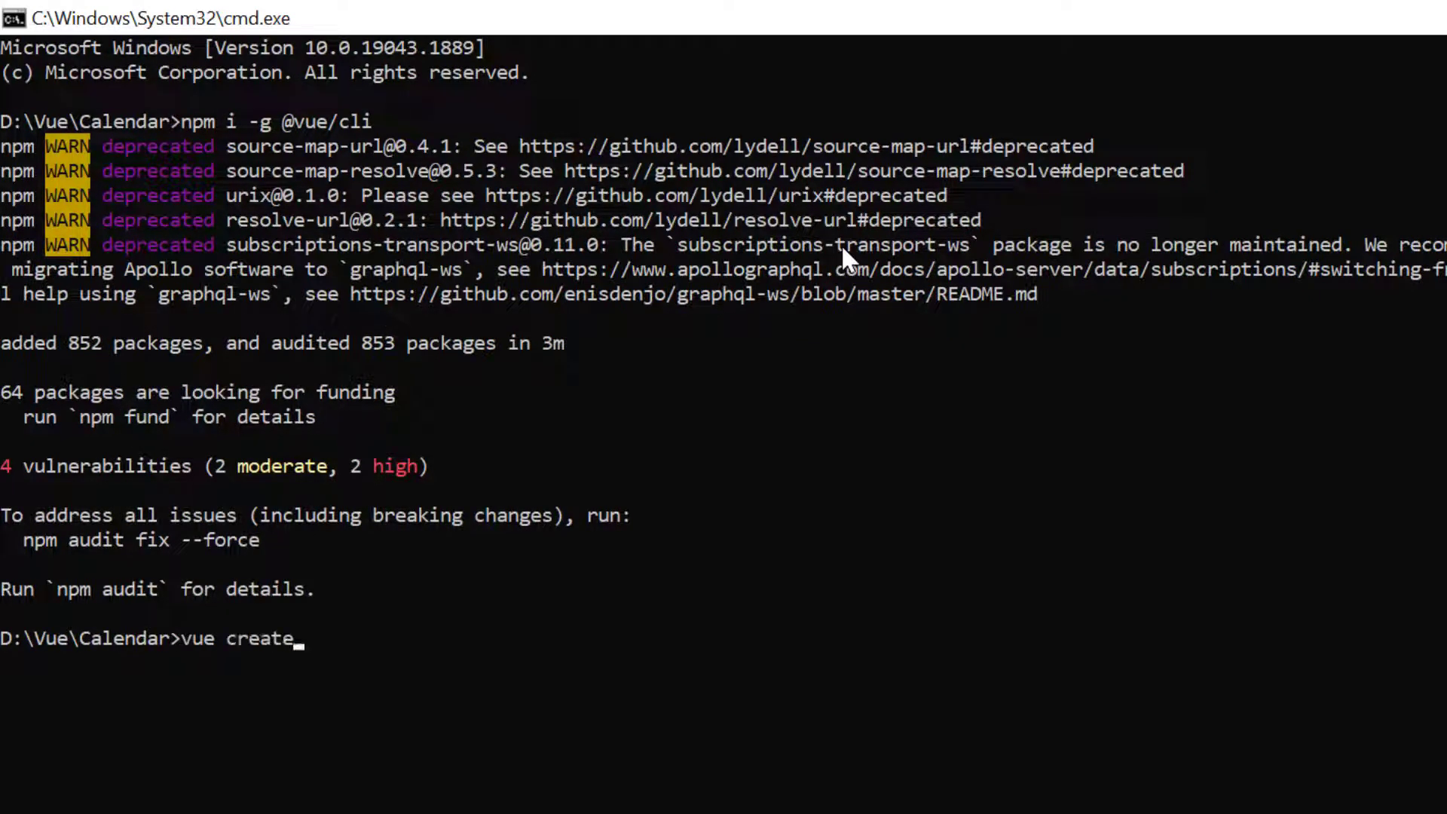
pyautogui.write('myvuepro')
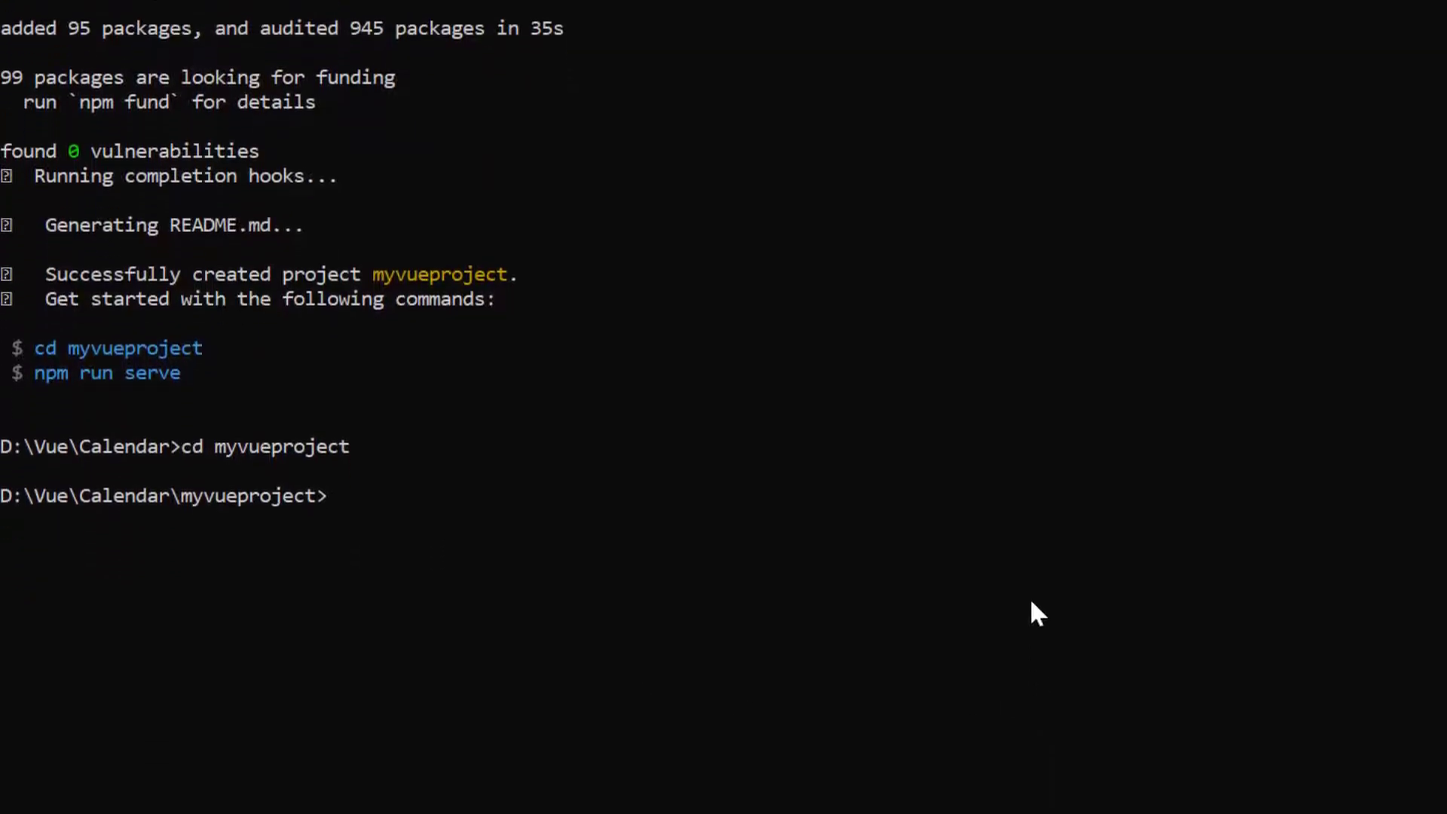
pyautogui.write('npm i vue-c')
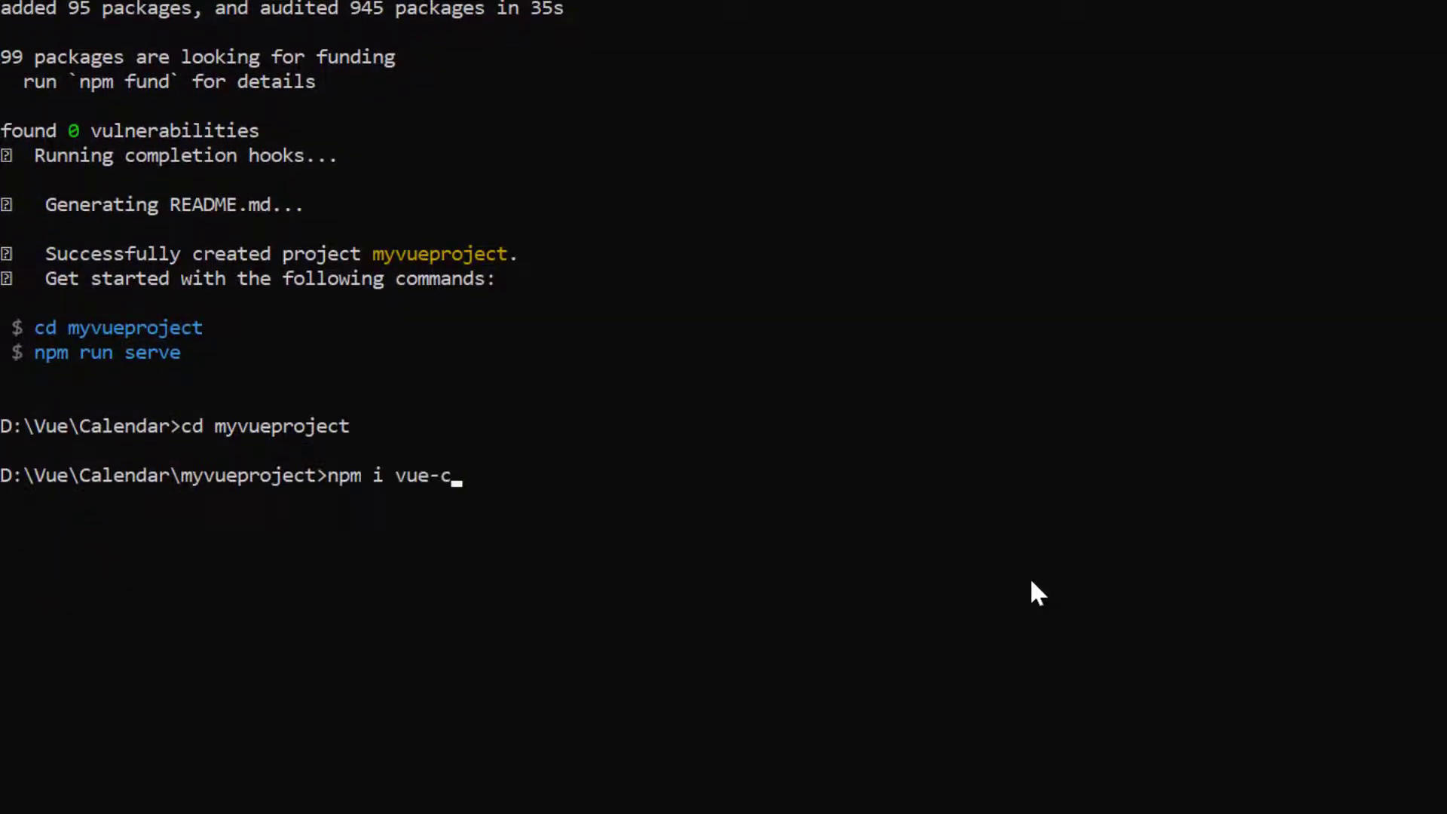
pyautogui.press('Return')
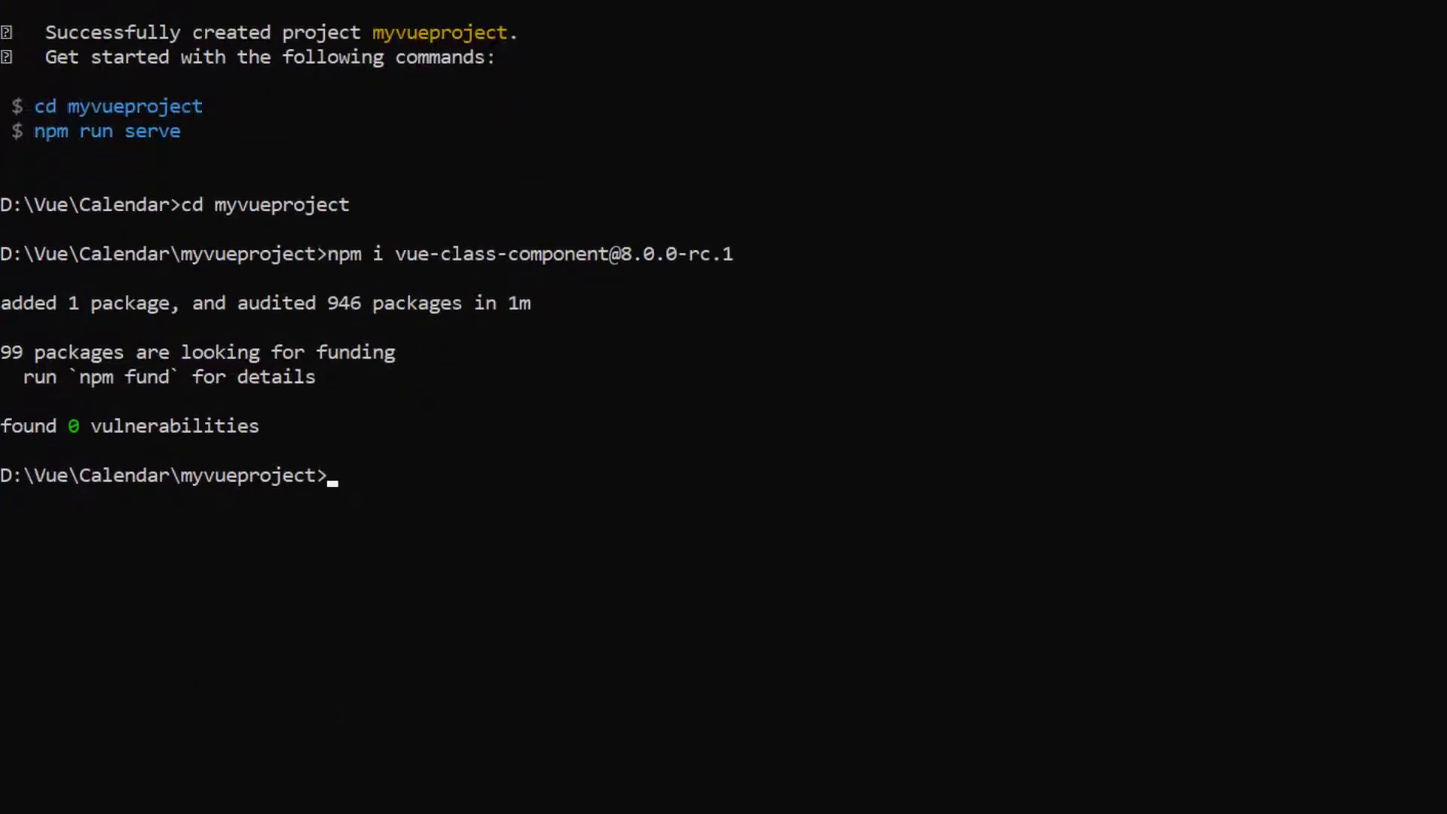
pyautogui.write('npm i @s')
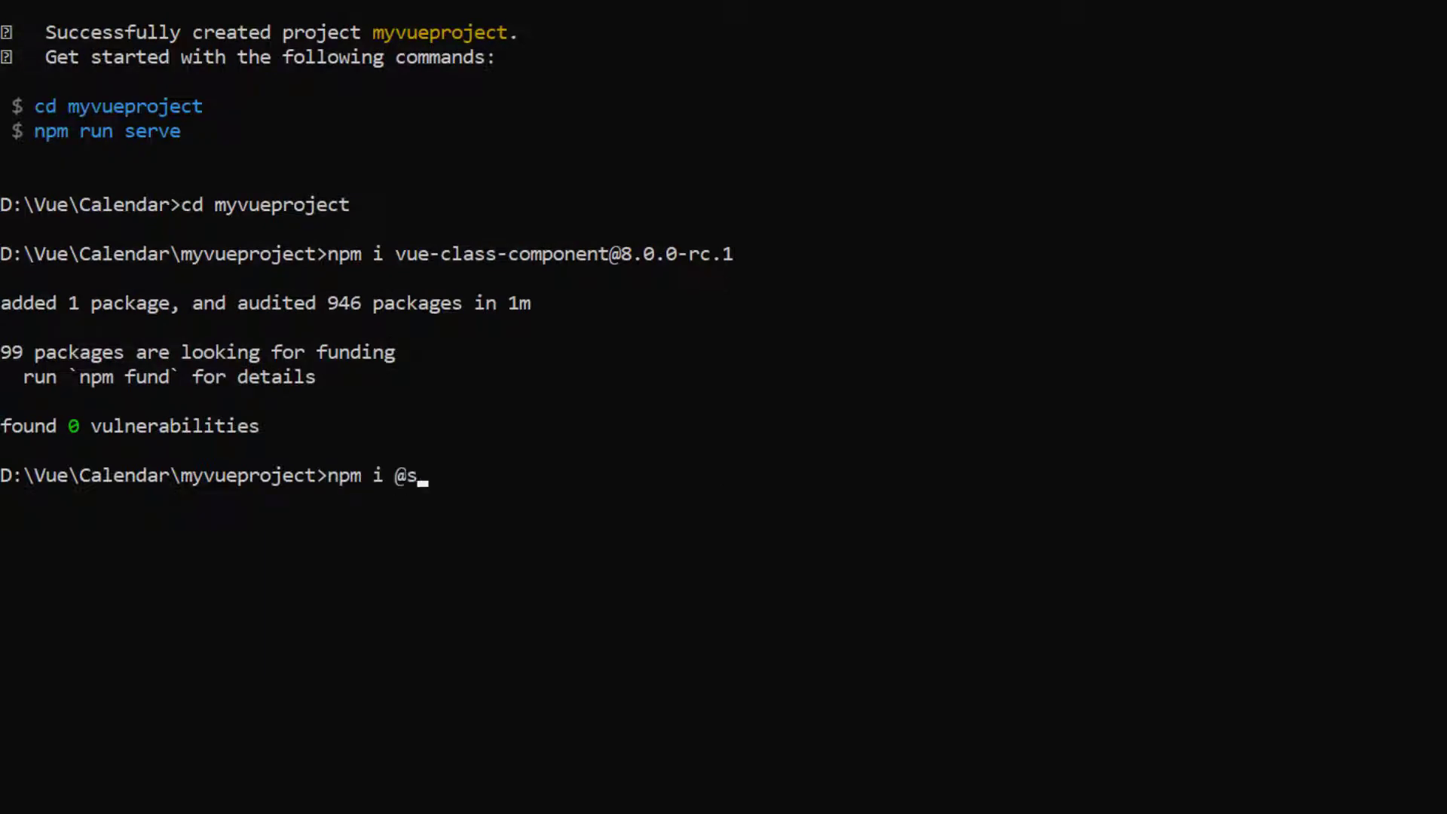
pyautogui.write('yncfusion/ej2-vue-calendars')
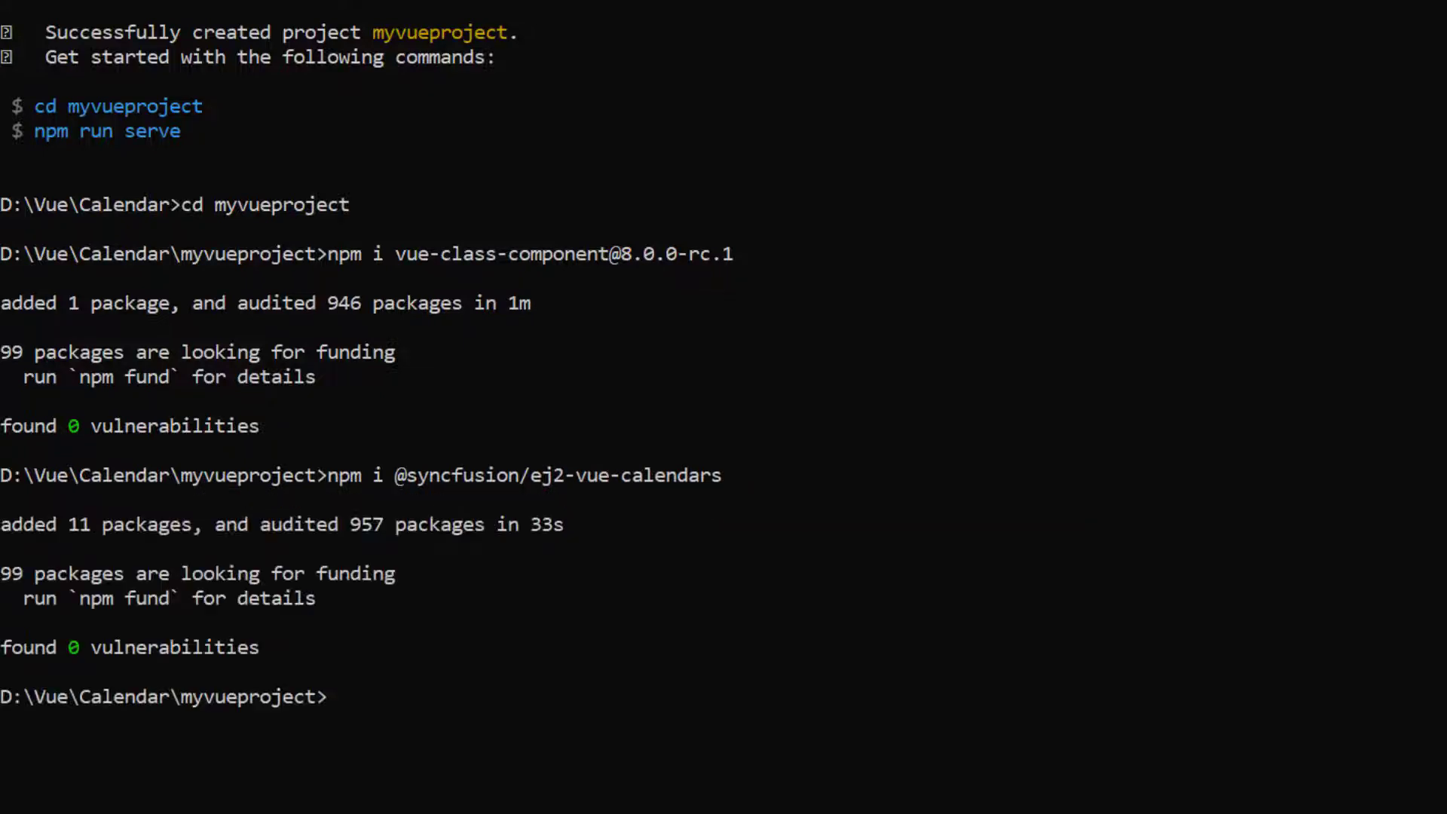
pyautogui.write('code .')
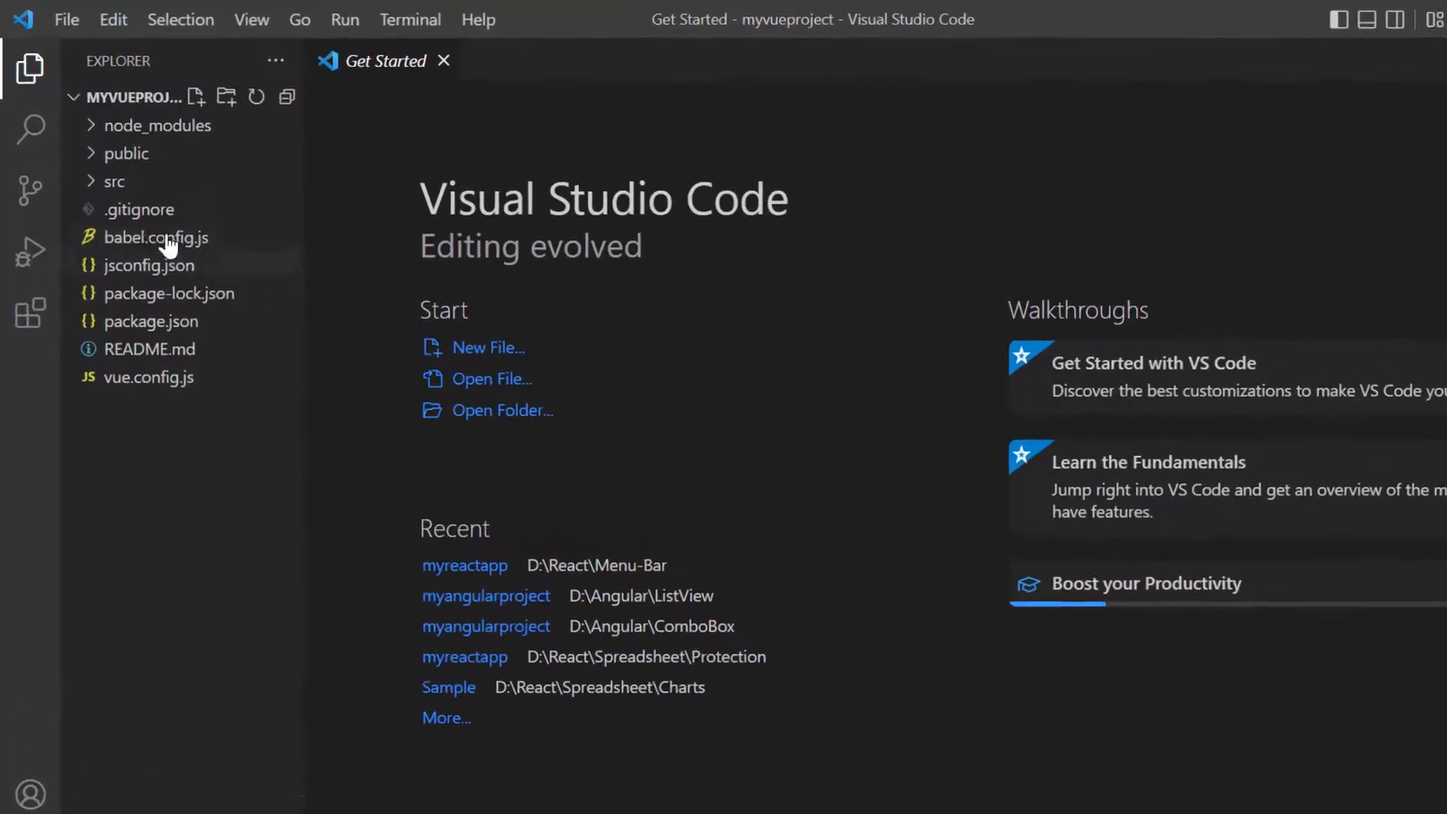
# In App.vue, register CalendarComponent as 'ejs-calendar' and import the material.css styles with a .wrapper rule
pyautogui.click(117, 196)
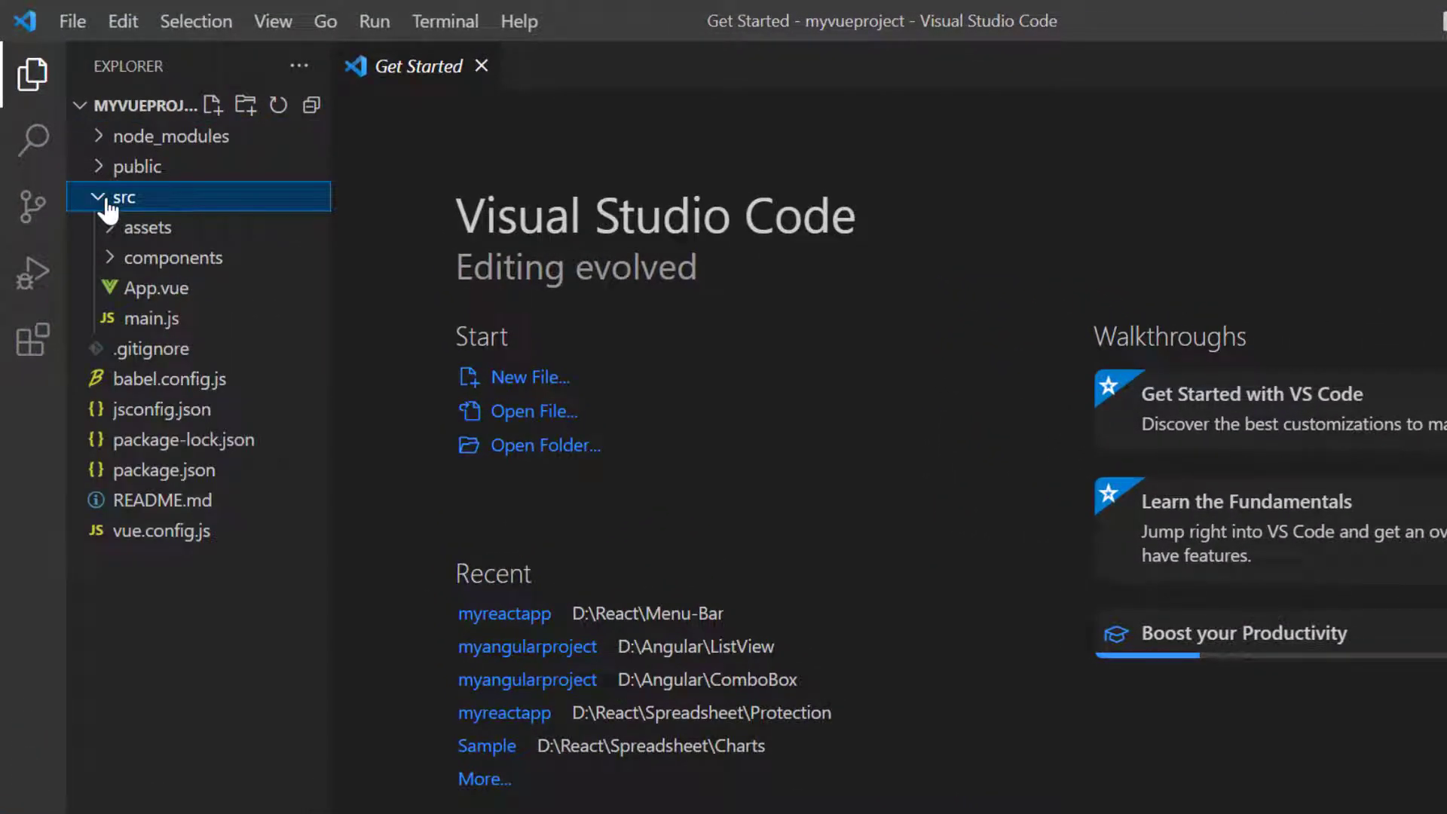
pyautogui.click(153, 287)
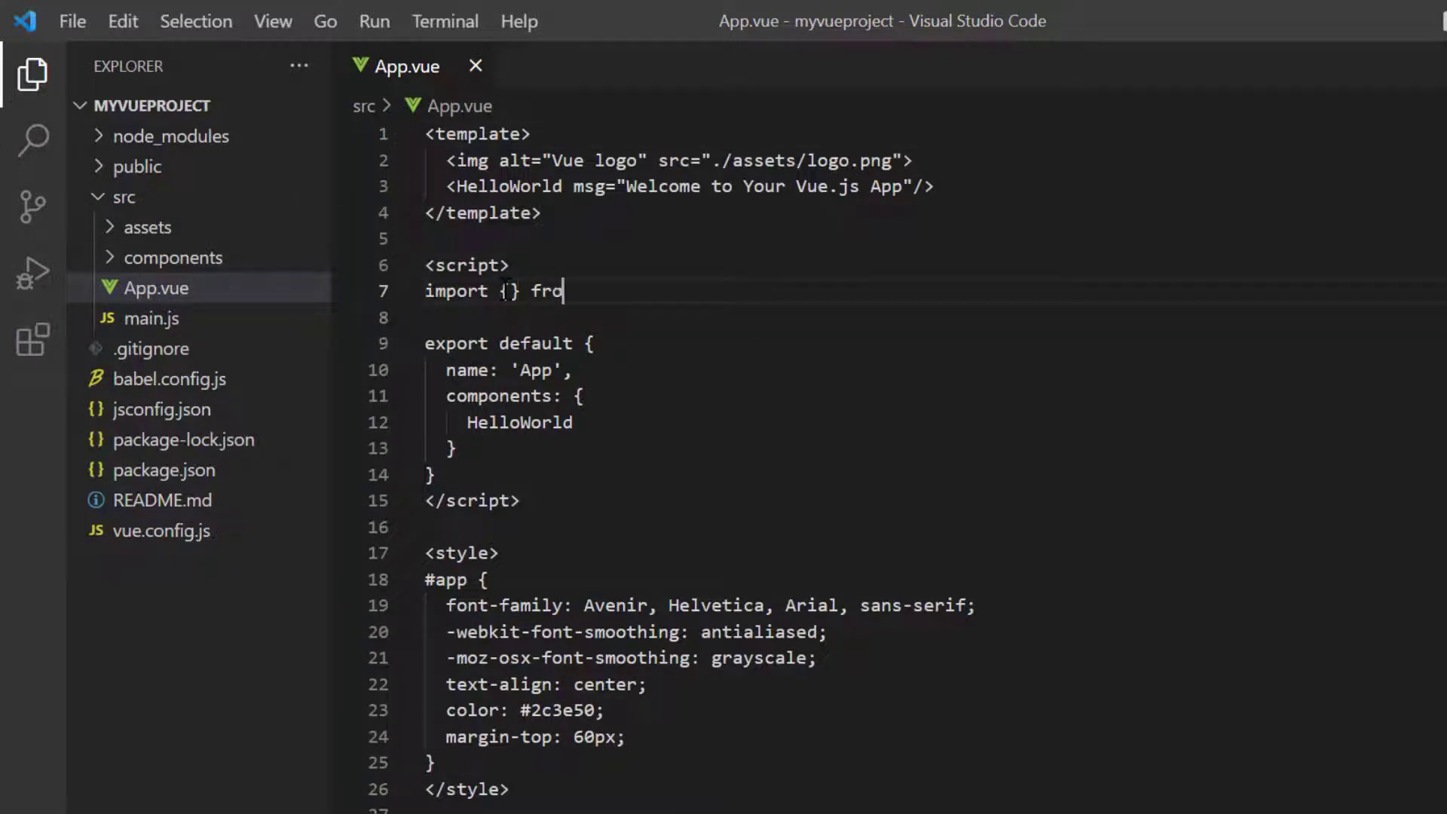
pyautogui.write("m '@syncfusion/ej2-vue-calendars';")
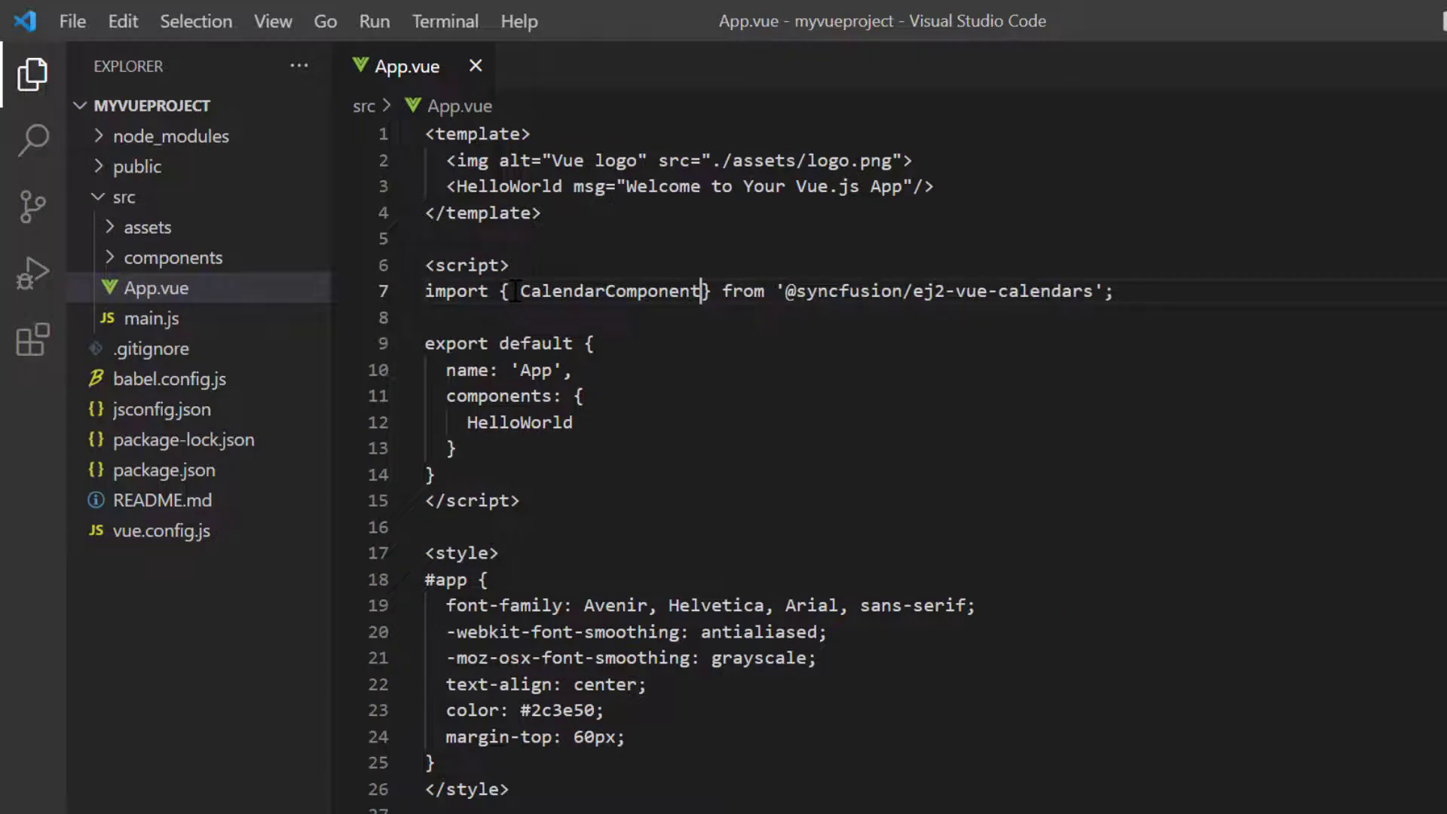
pyautogui.write("'ejs-calendar': CalendarComponent")
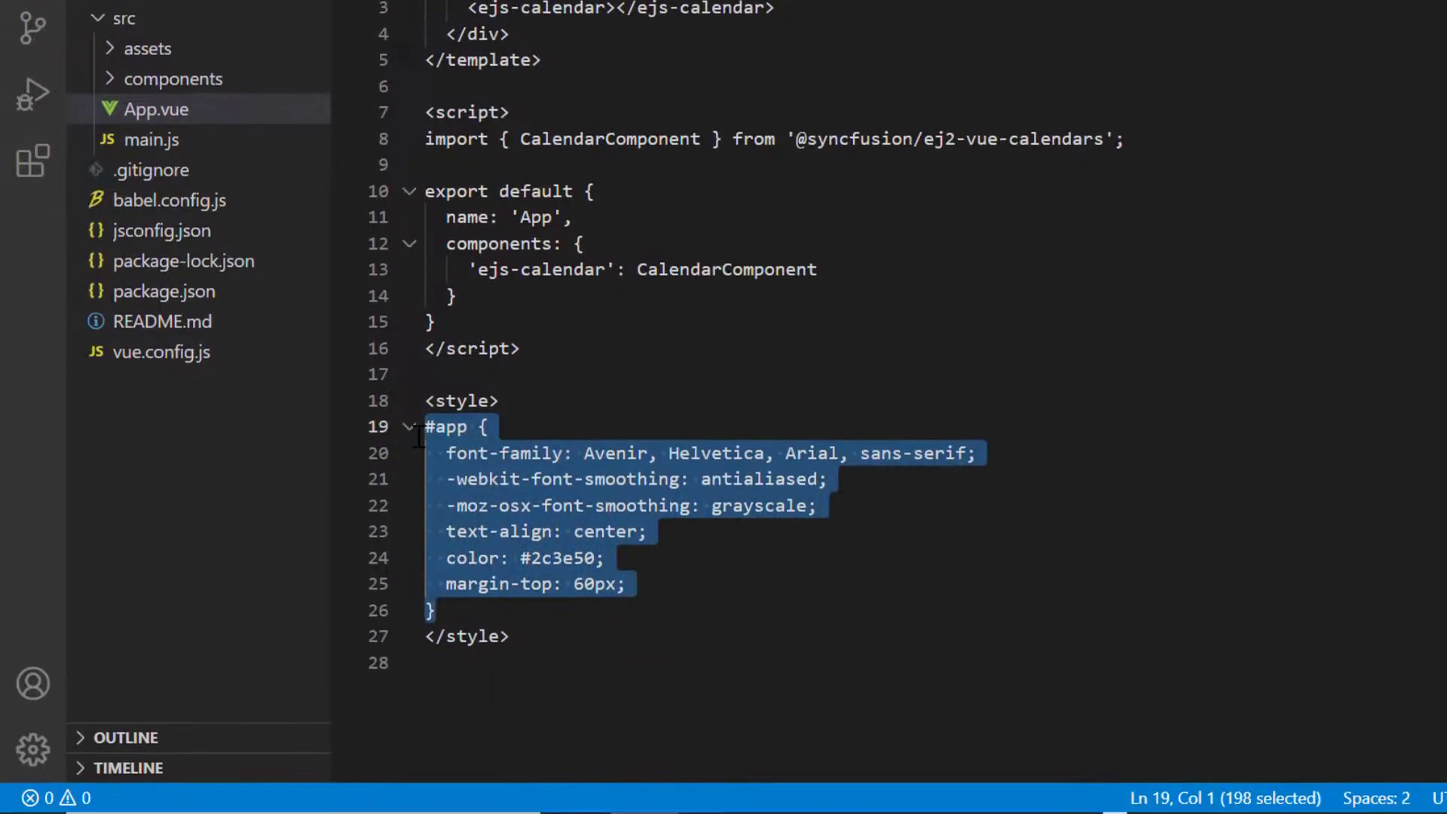
pyautogui.write('@import "../node_modules/@syncfusion/ej2-base/styles/material.css";')
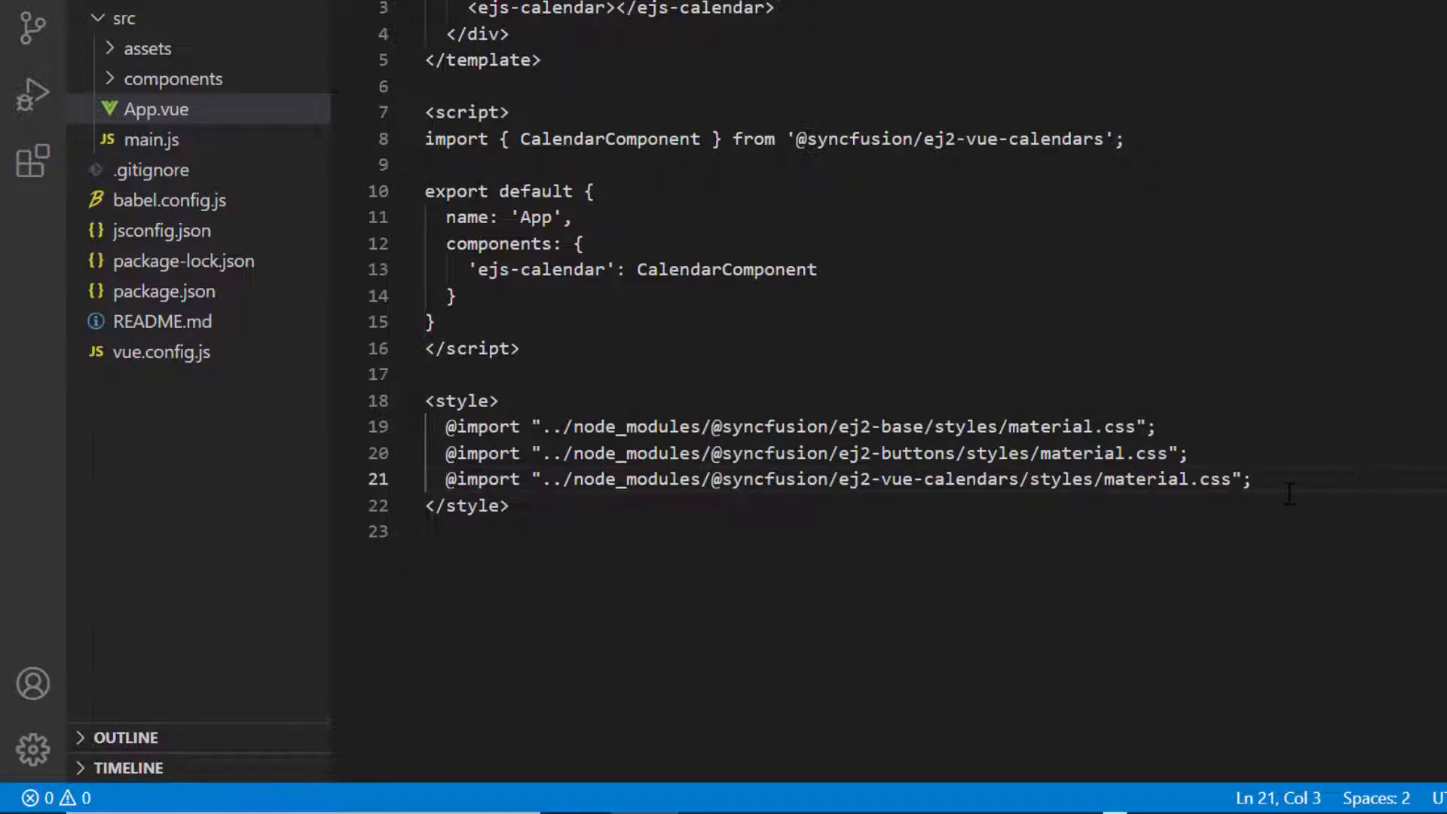
pyautogui.write('.wrapper{')
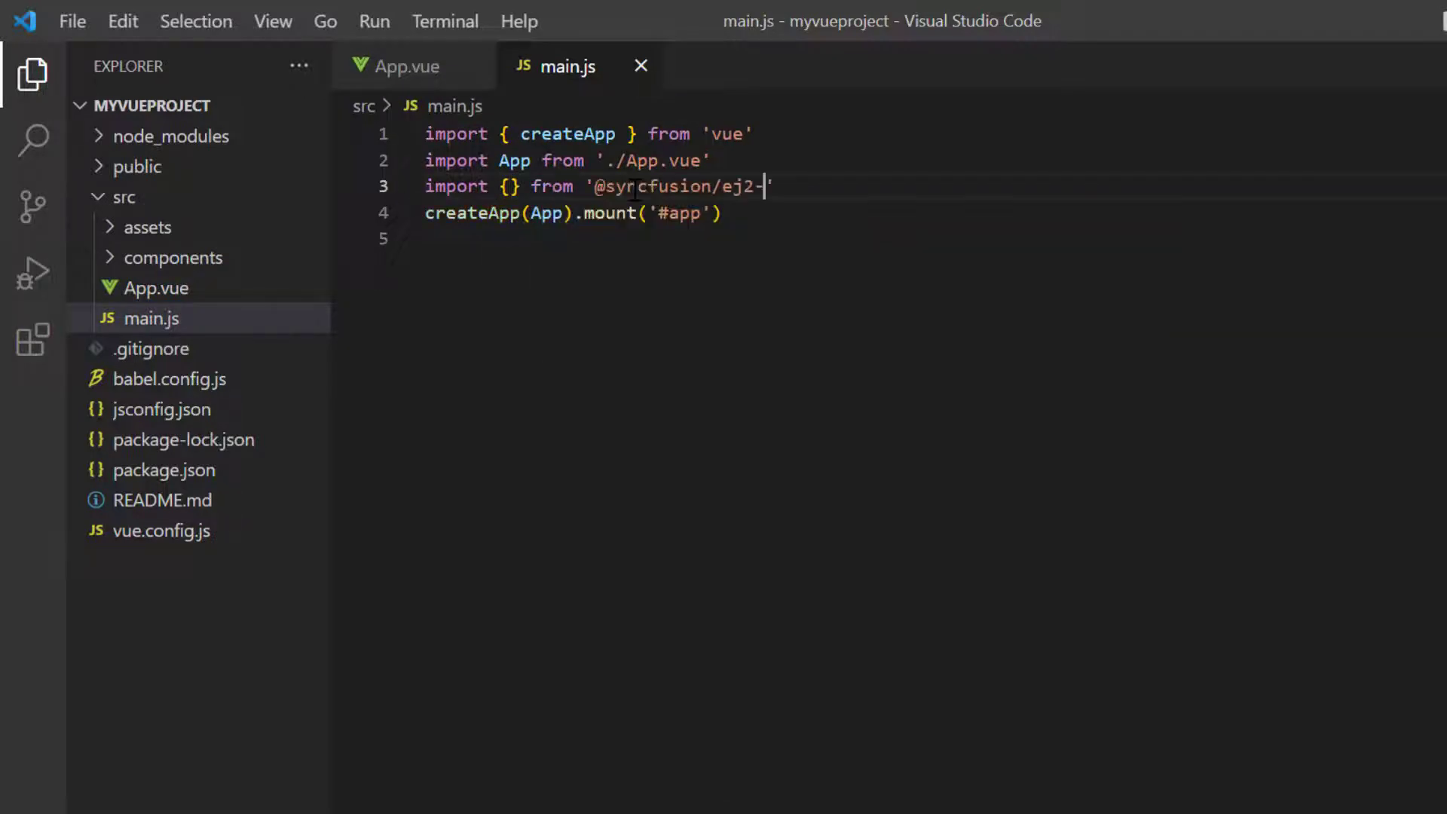
pyautogui.write("registerLicense } from '@syncfusion/ej2-base';")
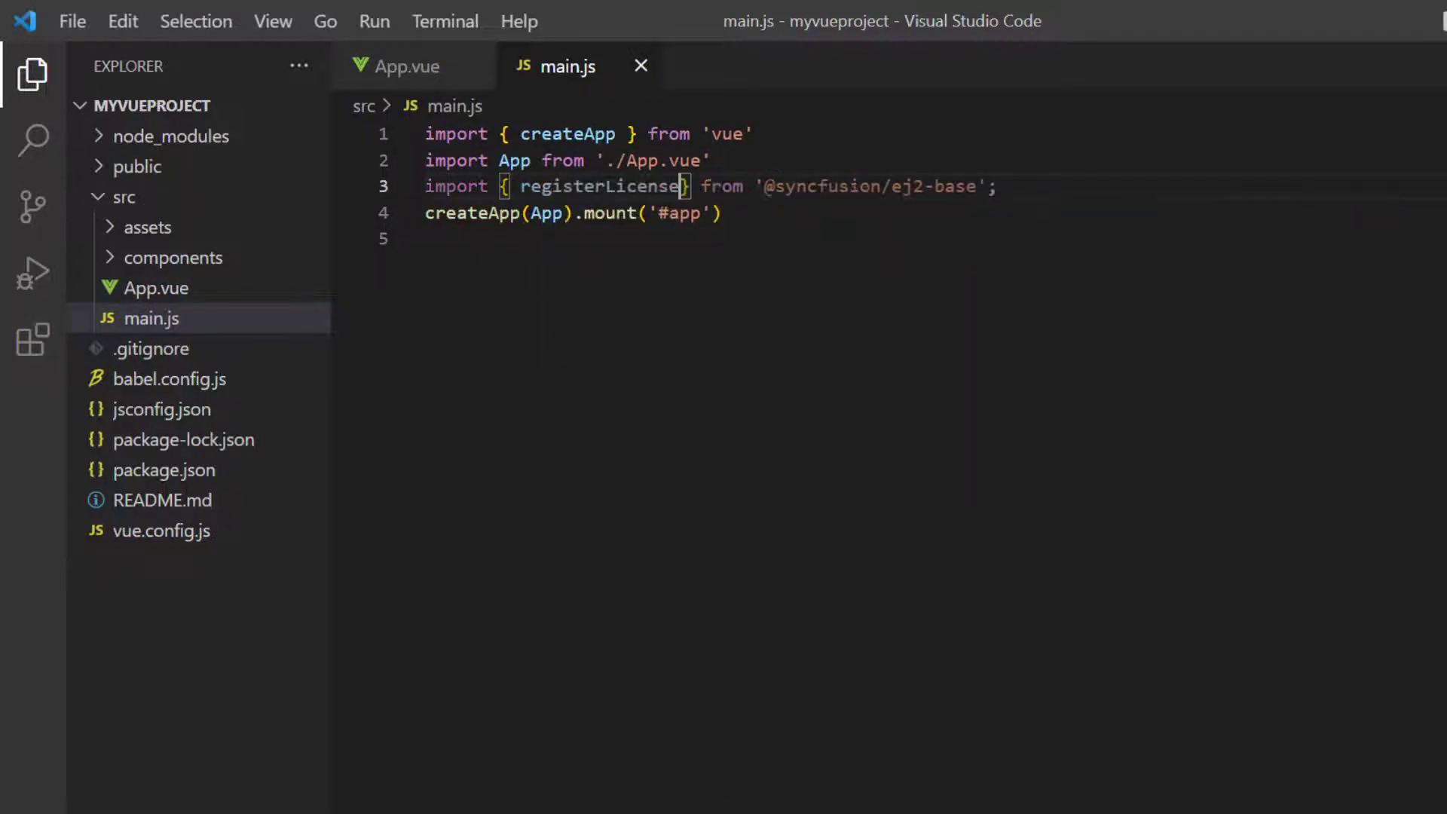
pyautogui.write('re')
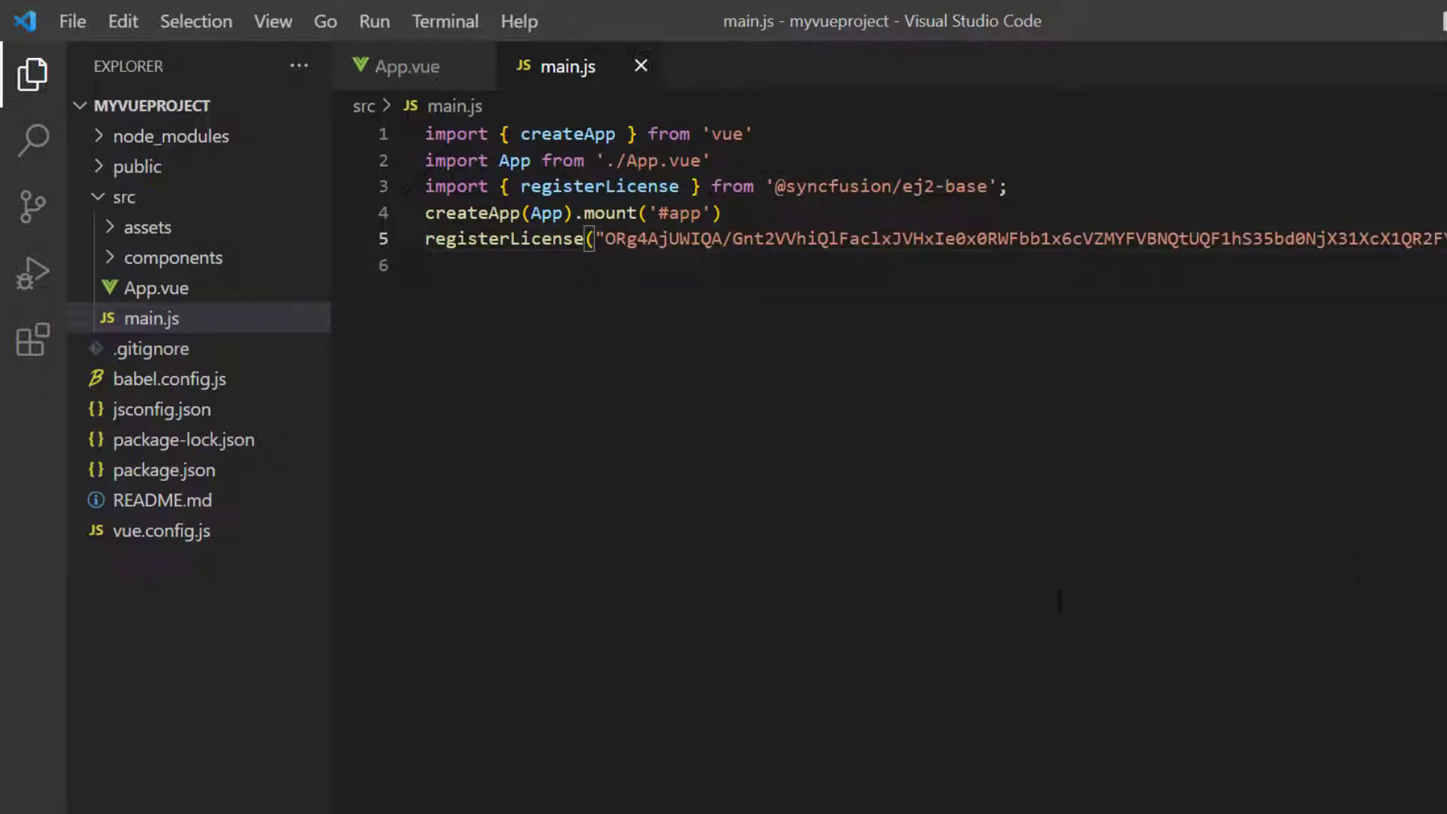
pyautogui.click(407, 66)
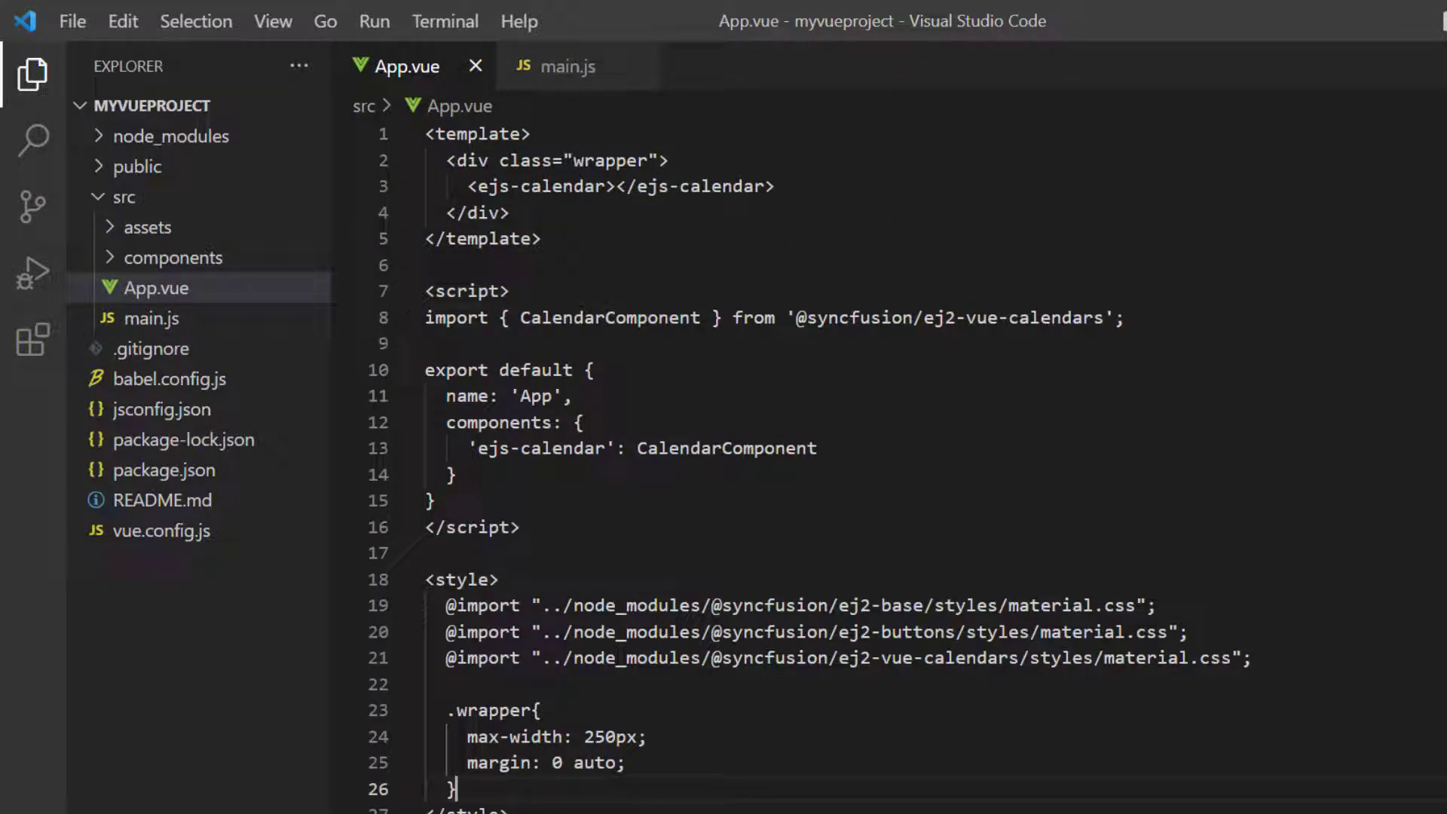
# Open a new integrated terminal and run npm run serve
pyautogui.click(444, 21)
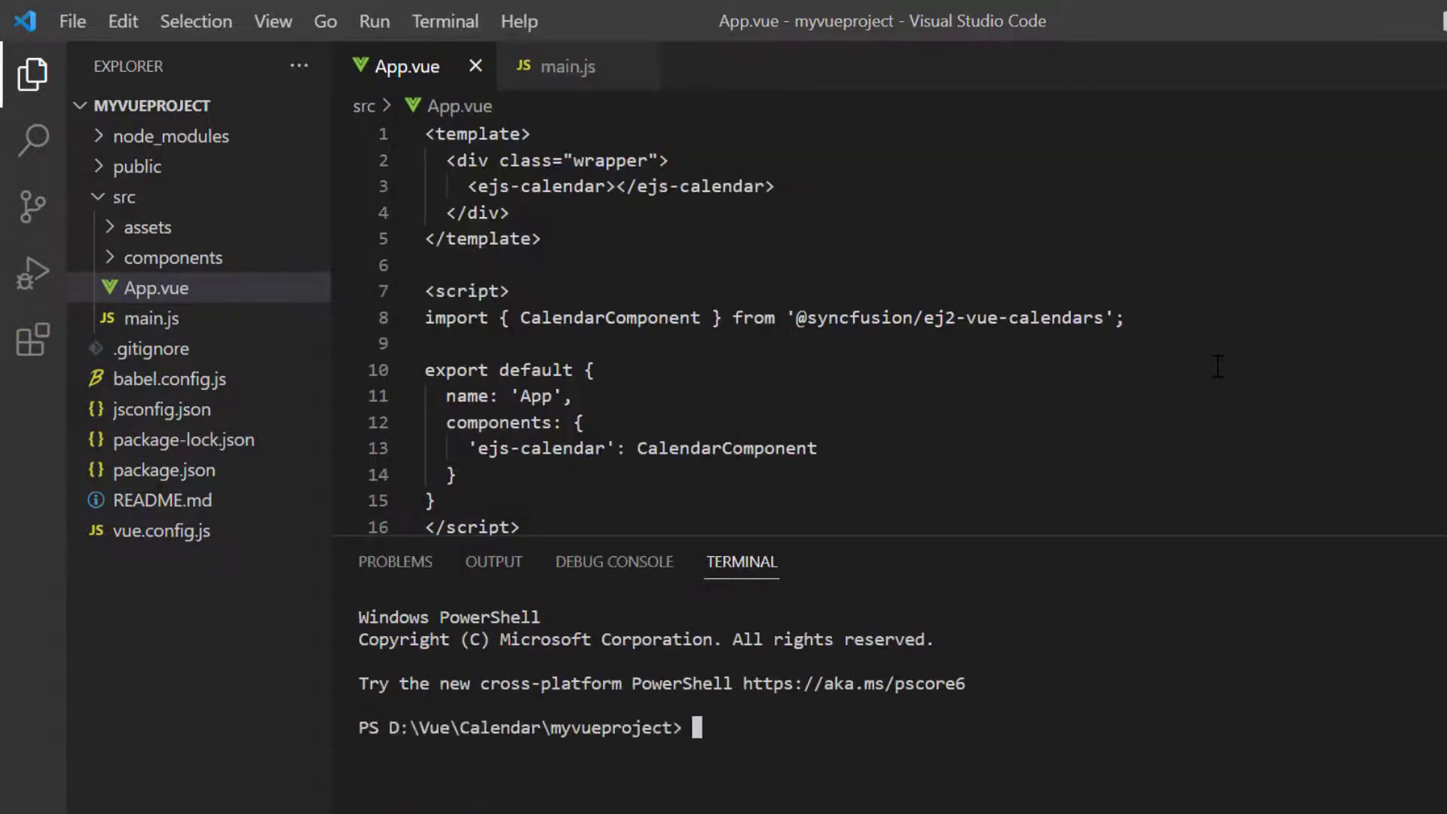
pyautogui.write('npm ru')
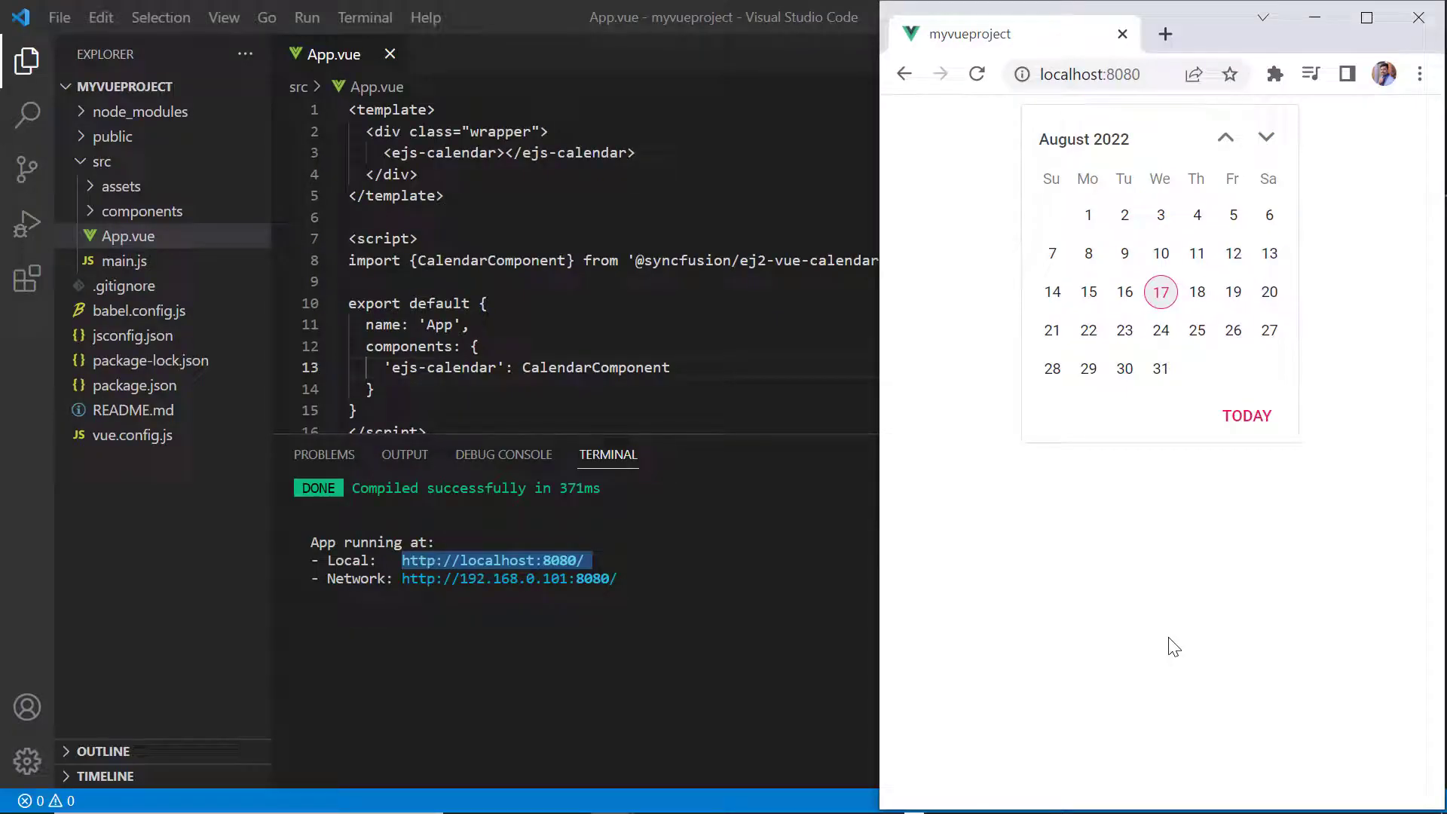
# Navigate the calendar through year and decade views to 2026, then return to today
pyautogui.click(1084, 139)
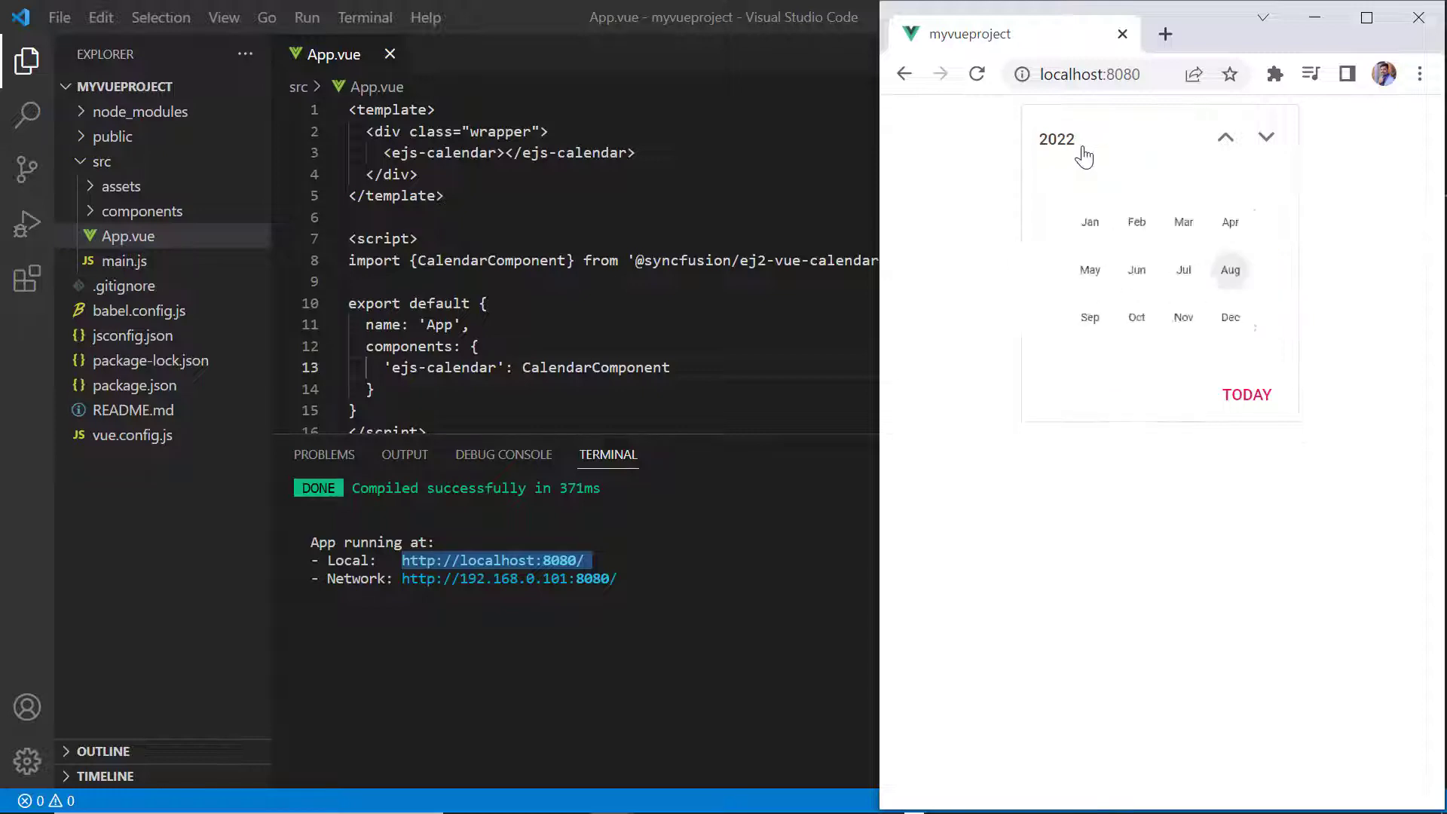
pyautogui.click(1055, 140)
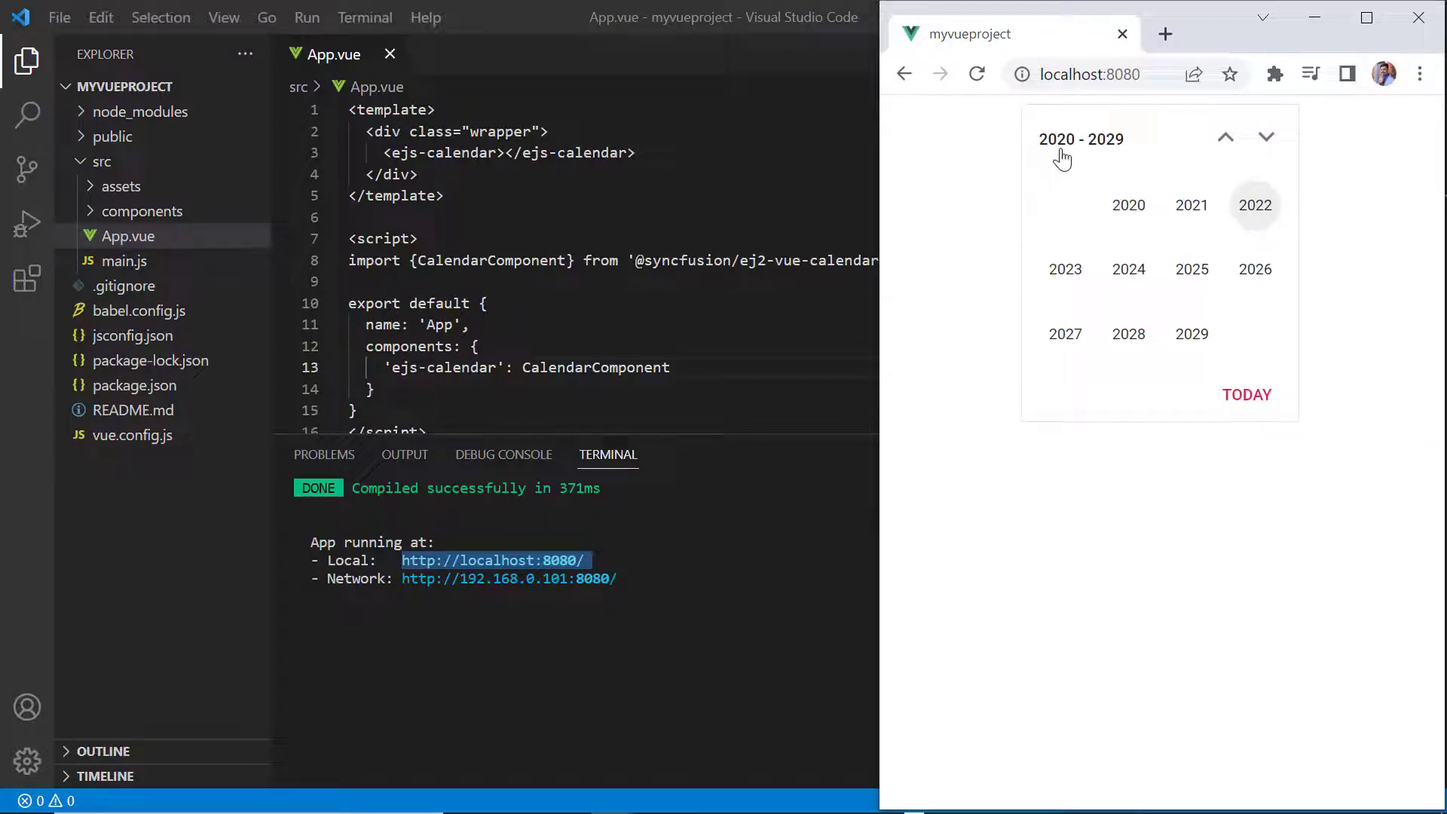
pyautogui.click(1255, 268)
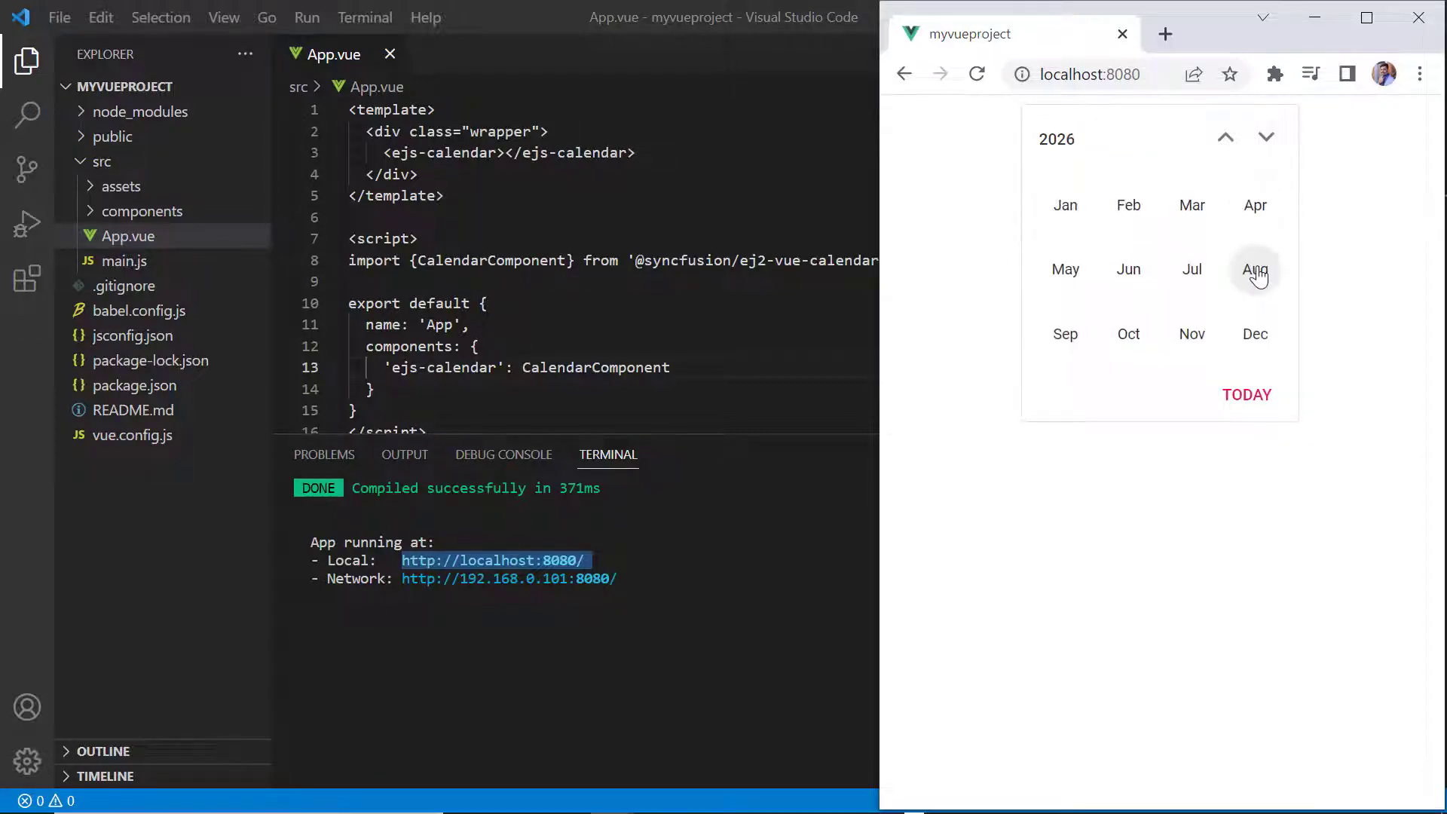
pyautogui.click(1254, 268)
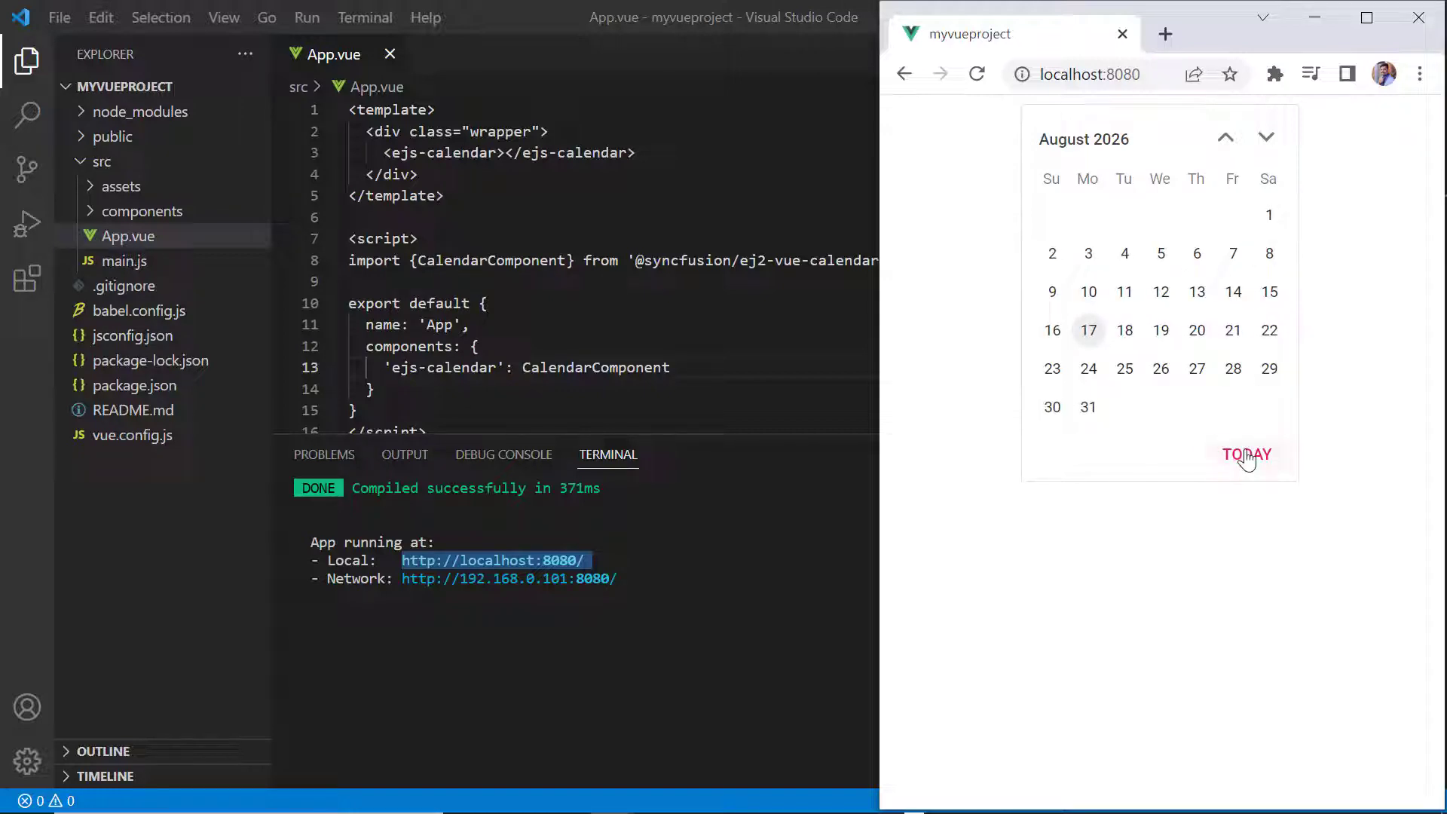
pyautogui.click(1246, 453)
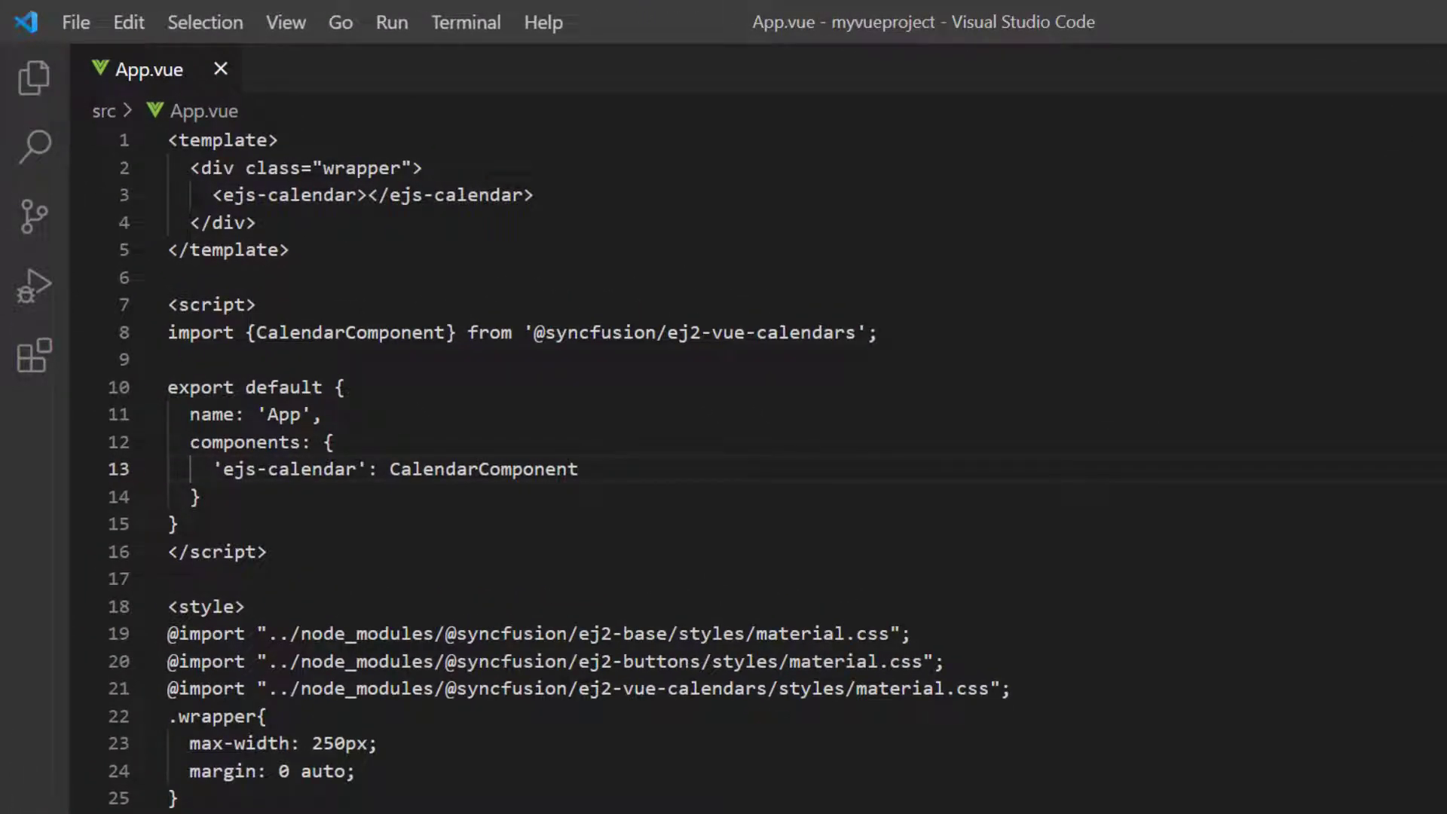
# Bind :value="dateValue" on ejs-calendar and set dateValue to new Date("08/18/2022") in data
pyautogui.click(579, 469)
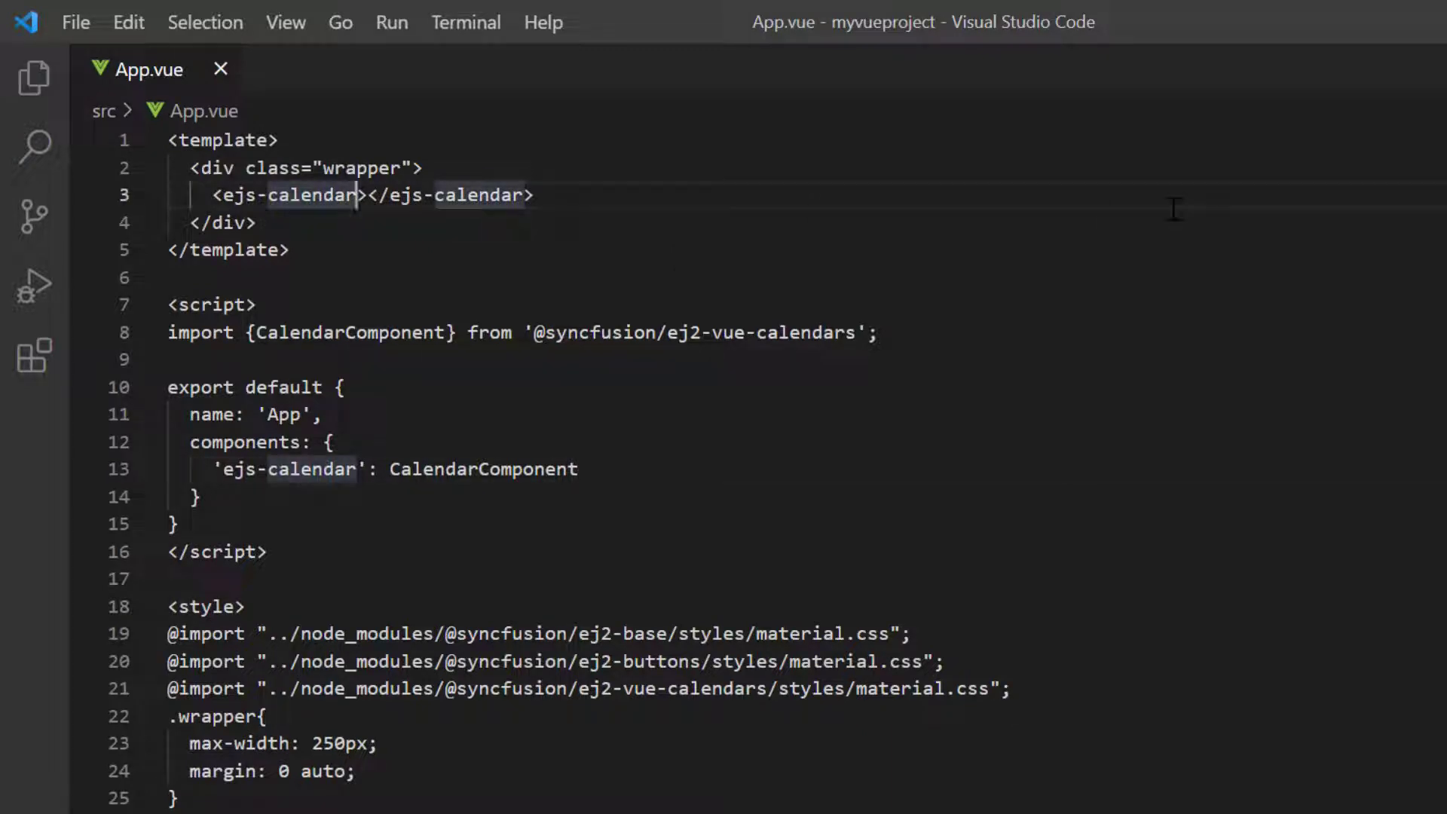
pyautogui.write(':value="')
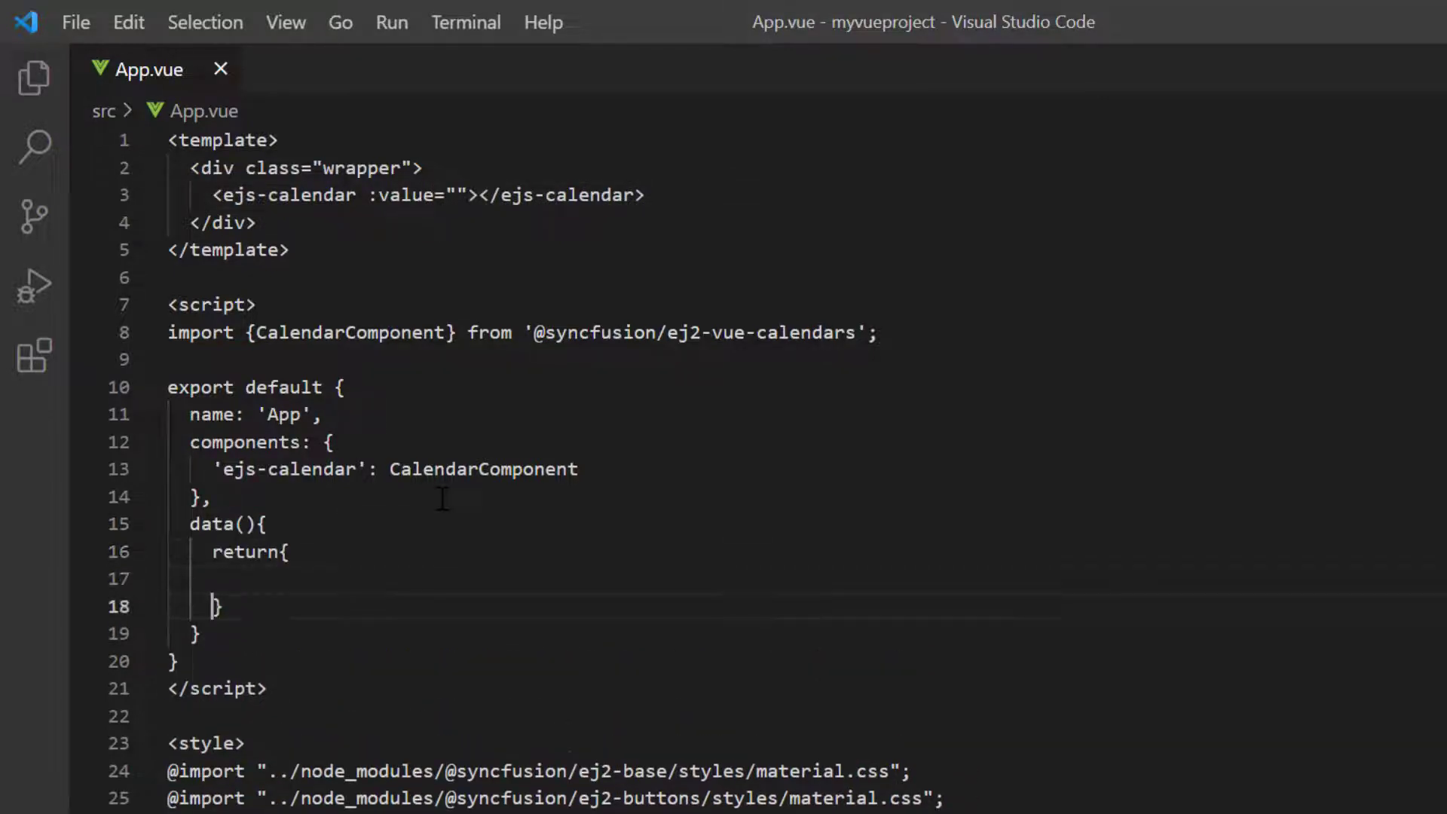
pyautogui.write('dateValue: new Date("08")')
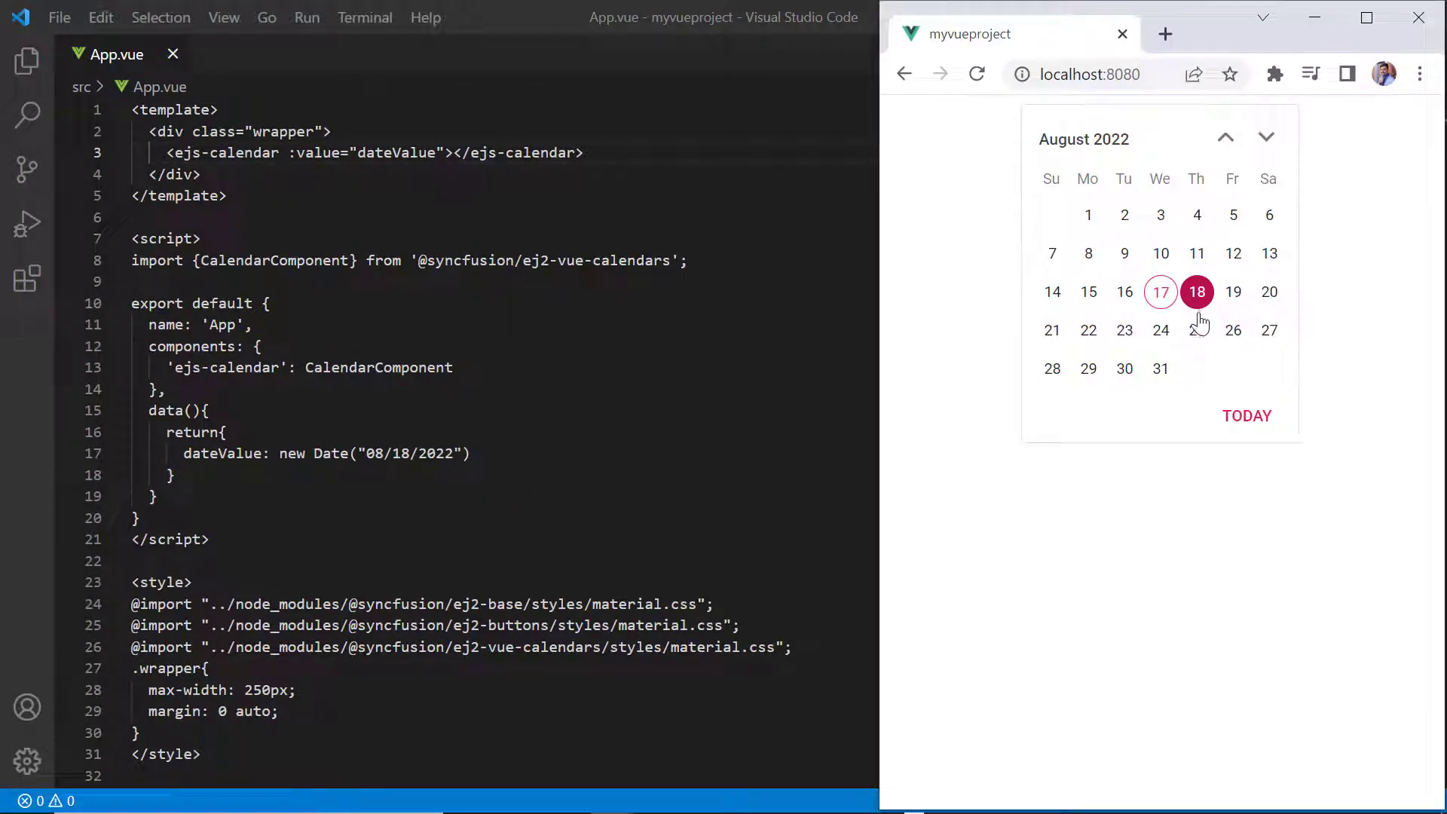
pyautogui.moveTo(1209, 620)
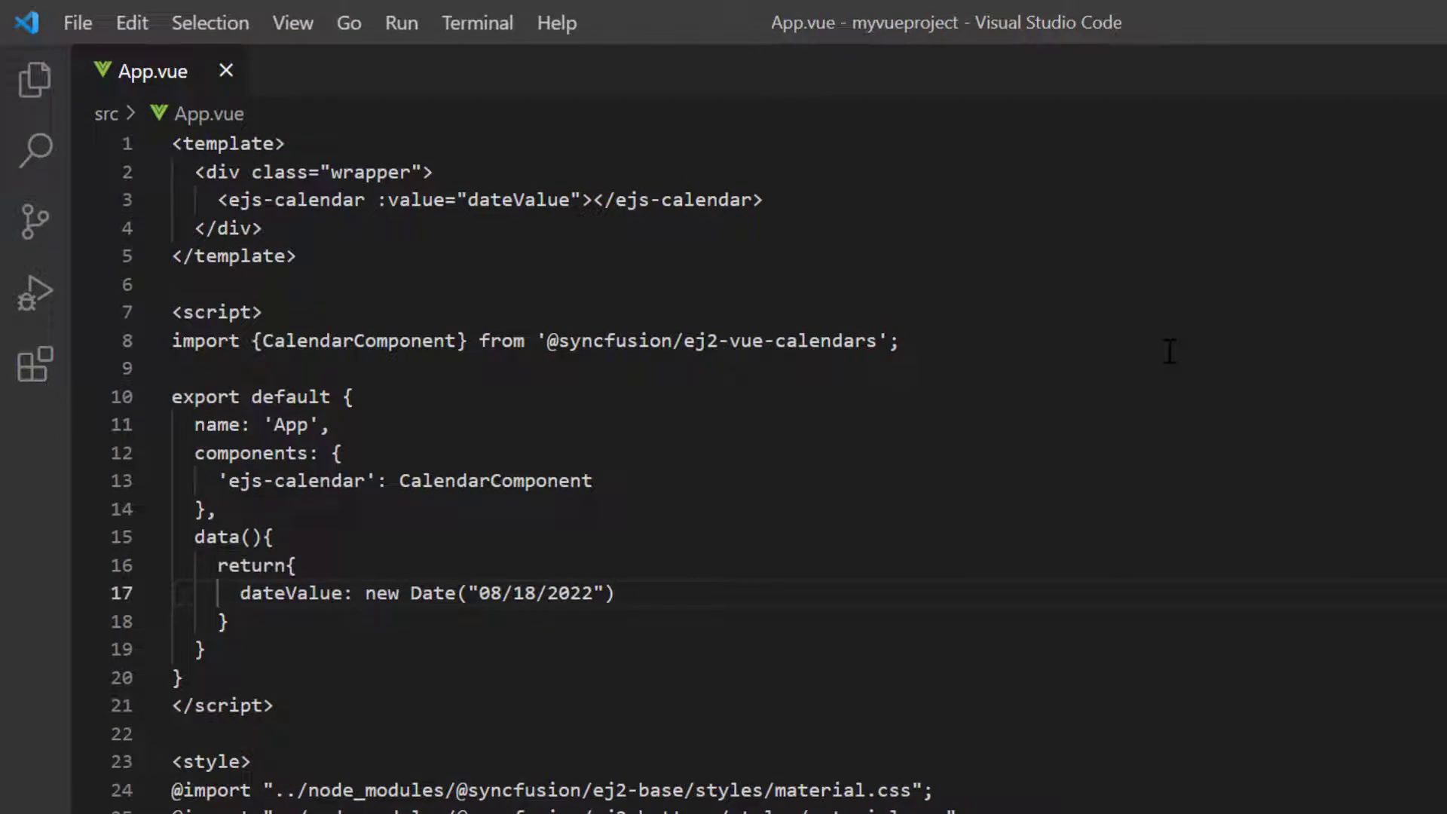
# Add :min and :max bindings with minDate 08/08/2022 and maxDate 08/26/2022 in data
pyautogui.click(581, 199)
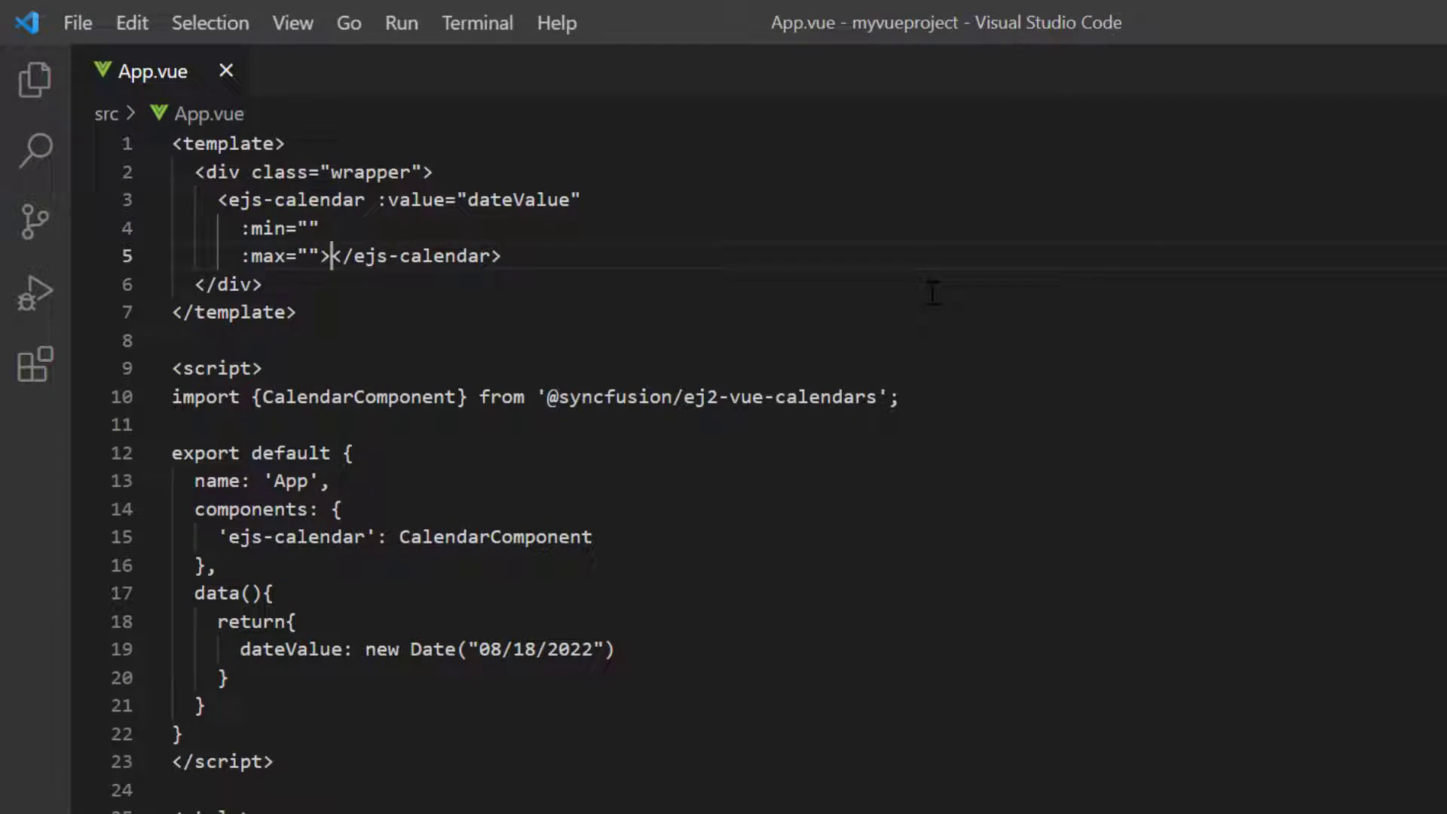
pyautogui.write('minDate: new Date("08/08/2022')
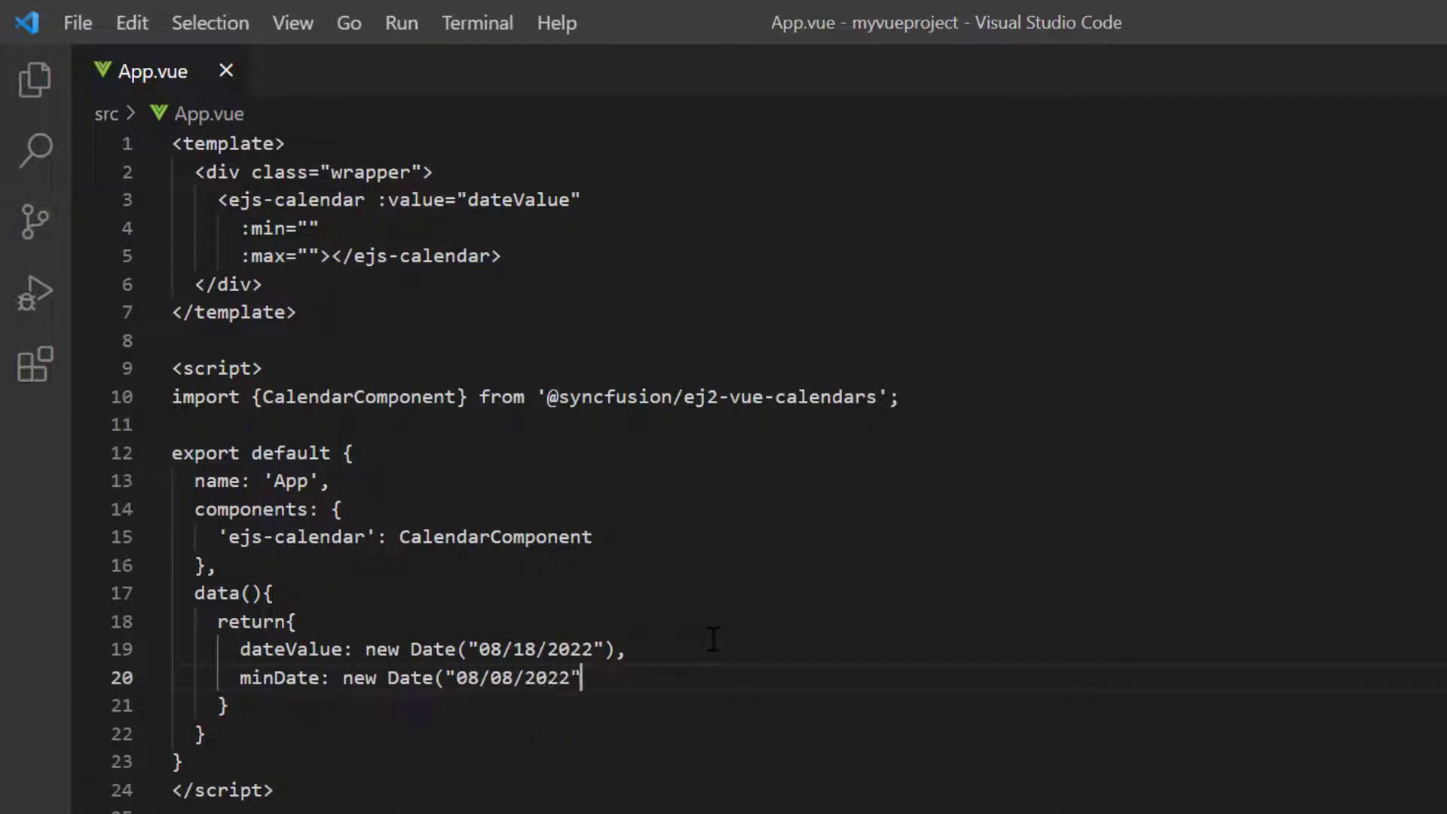
pyautogui.write(',')
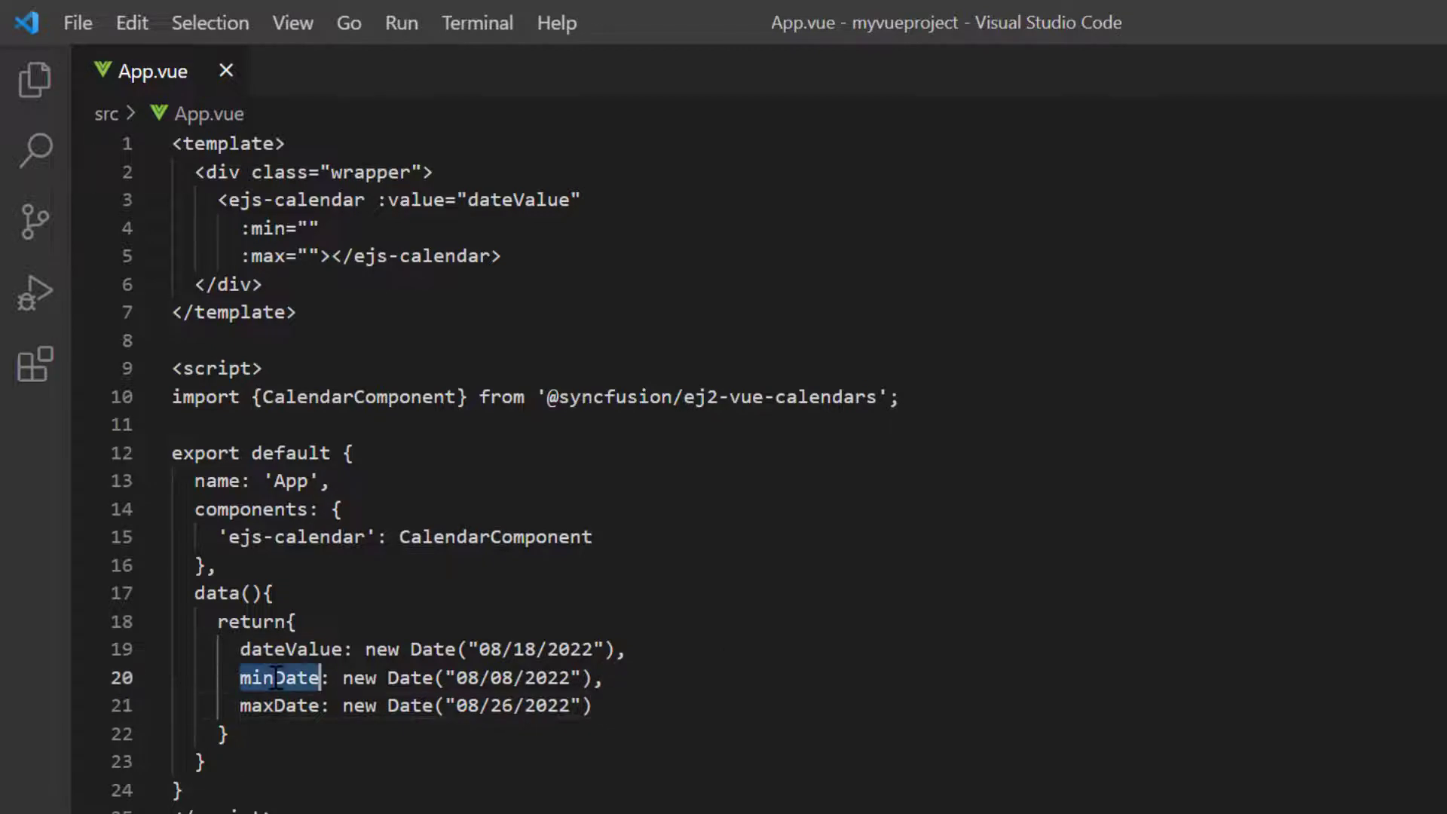
pyautogui.write('minDate')
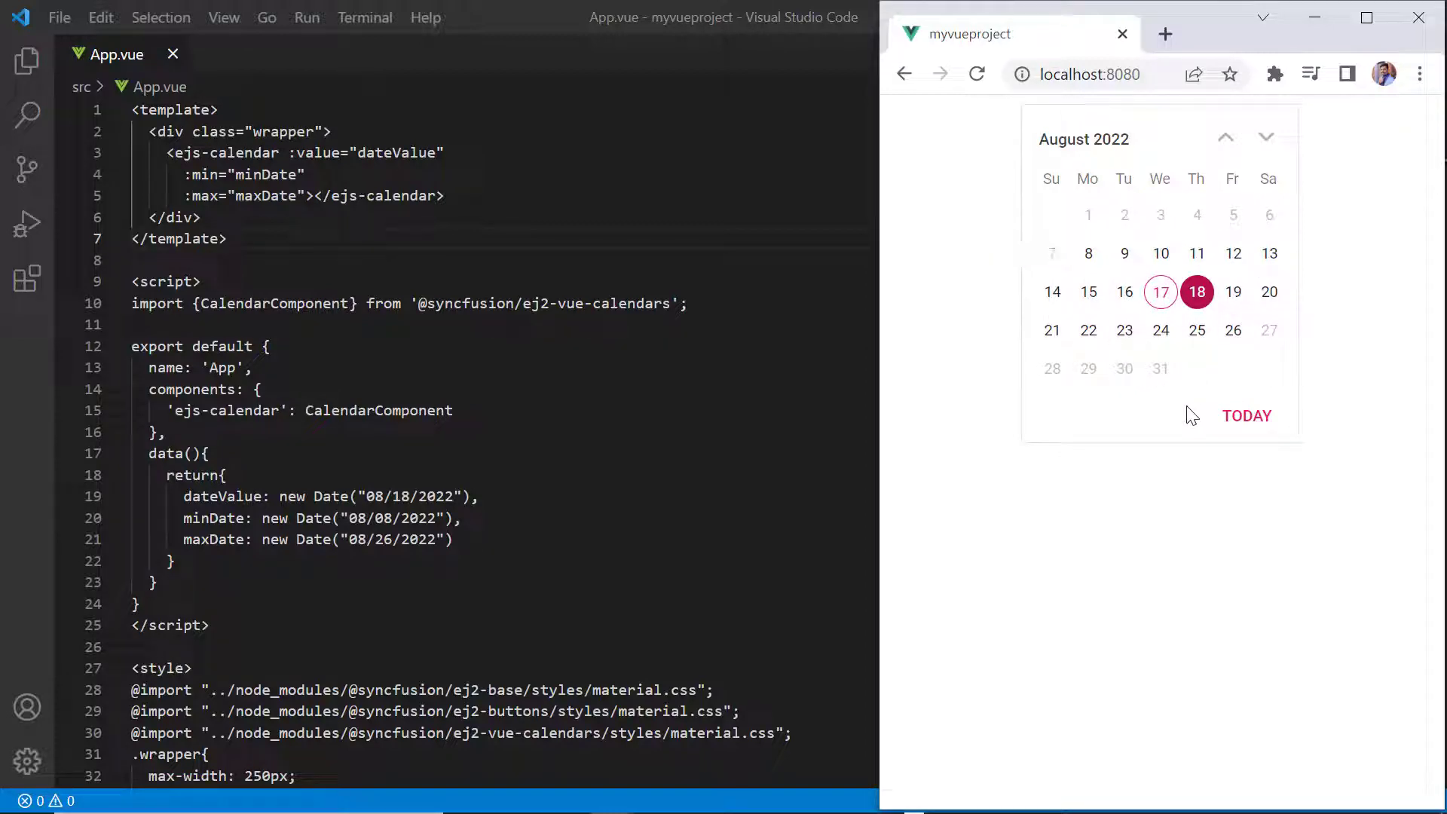
pyautogui.moveTo(1269, 292)
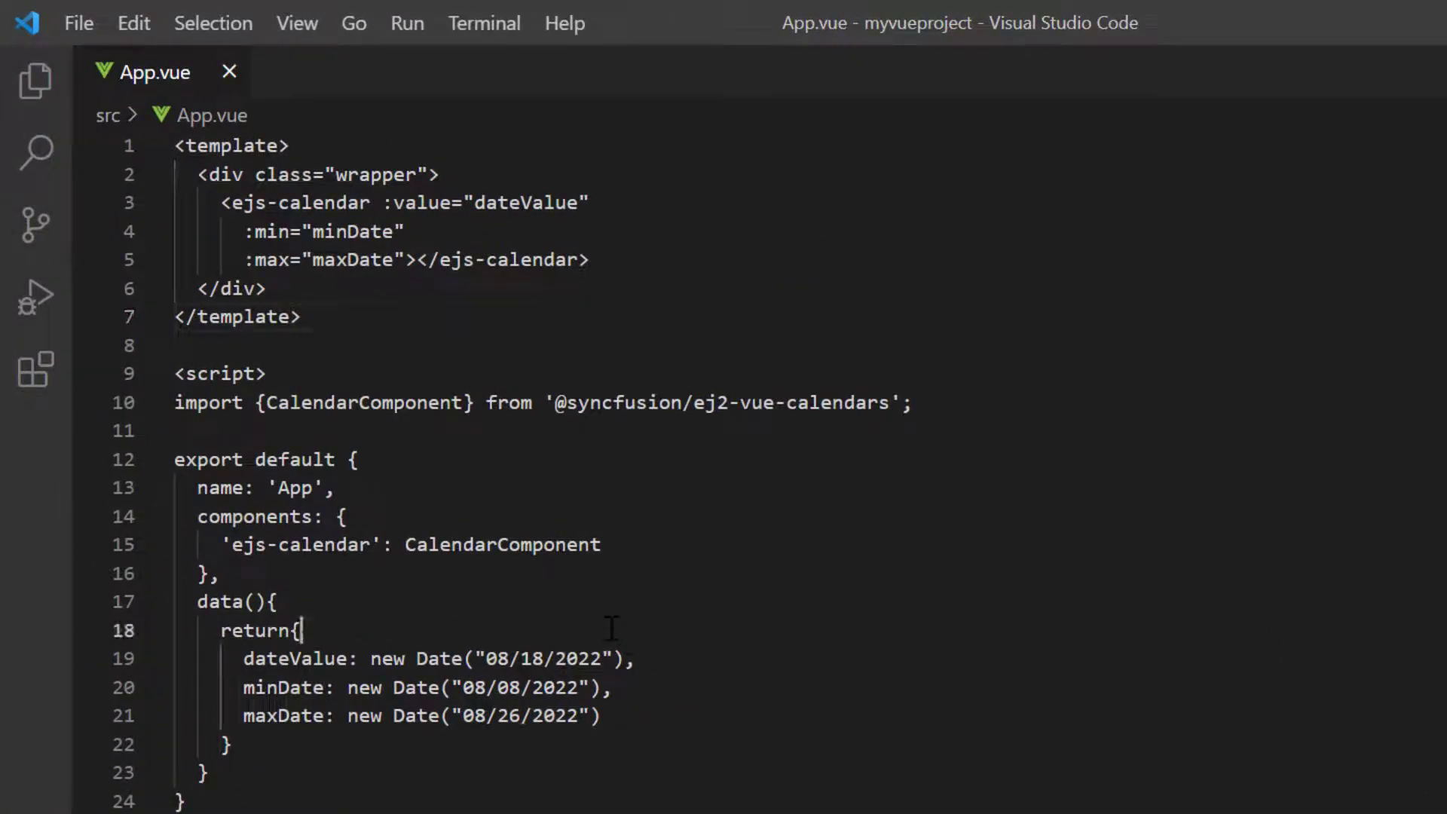
# Add isMultiSelection: true to data, bind it on ejs-calendar, and browse the calendar in Chrome
pyautogui.write('isM')
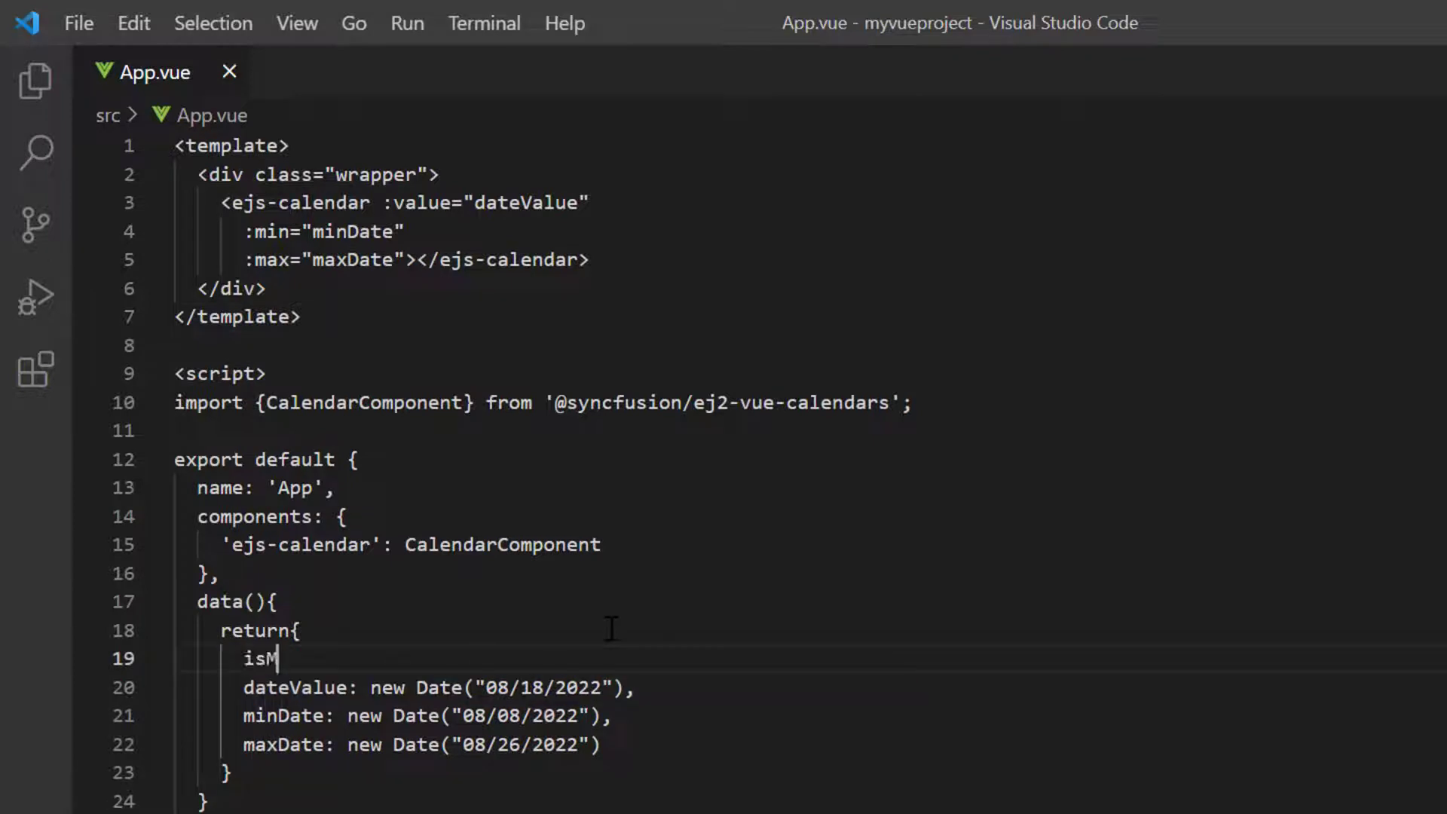
pyautogui.write('ultiSelection:')
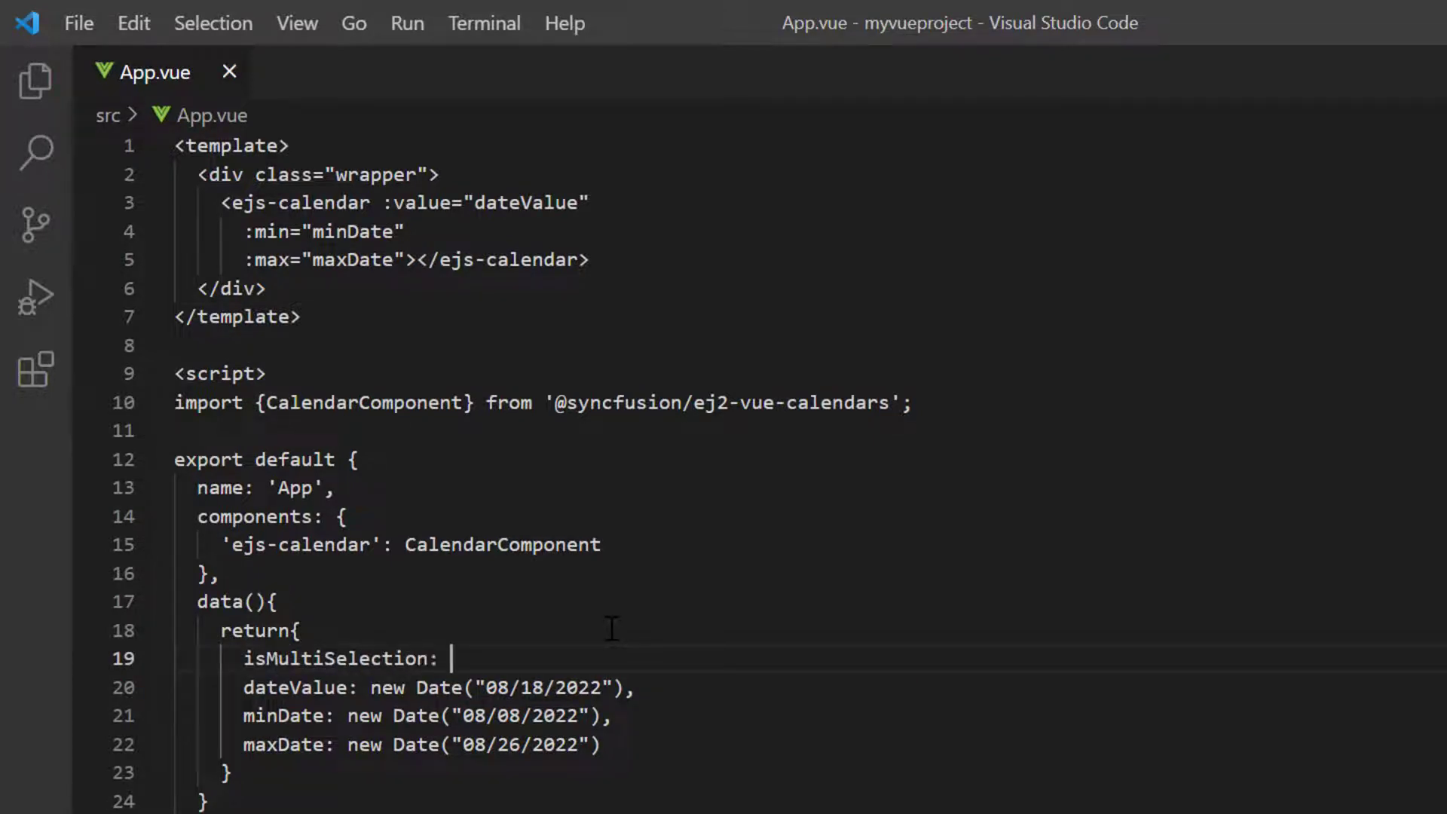
pyautogui.write('true,')
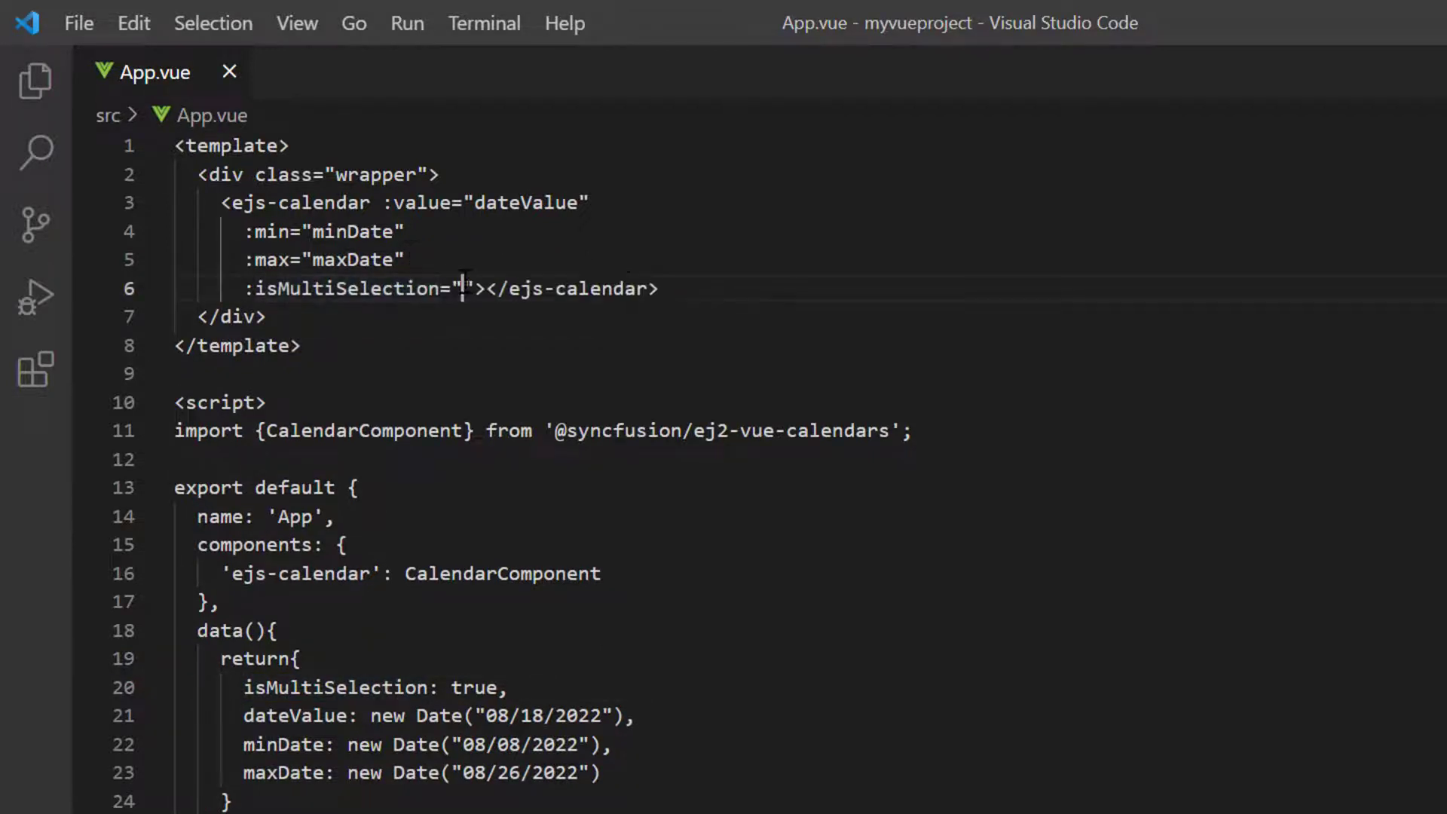
pyautogui.write('isMultiSelection')
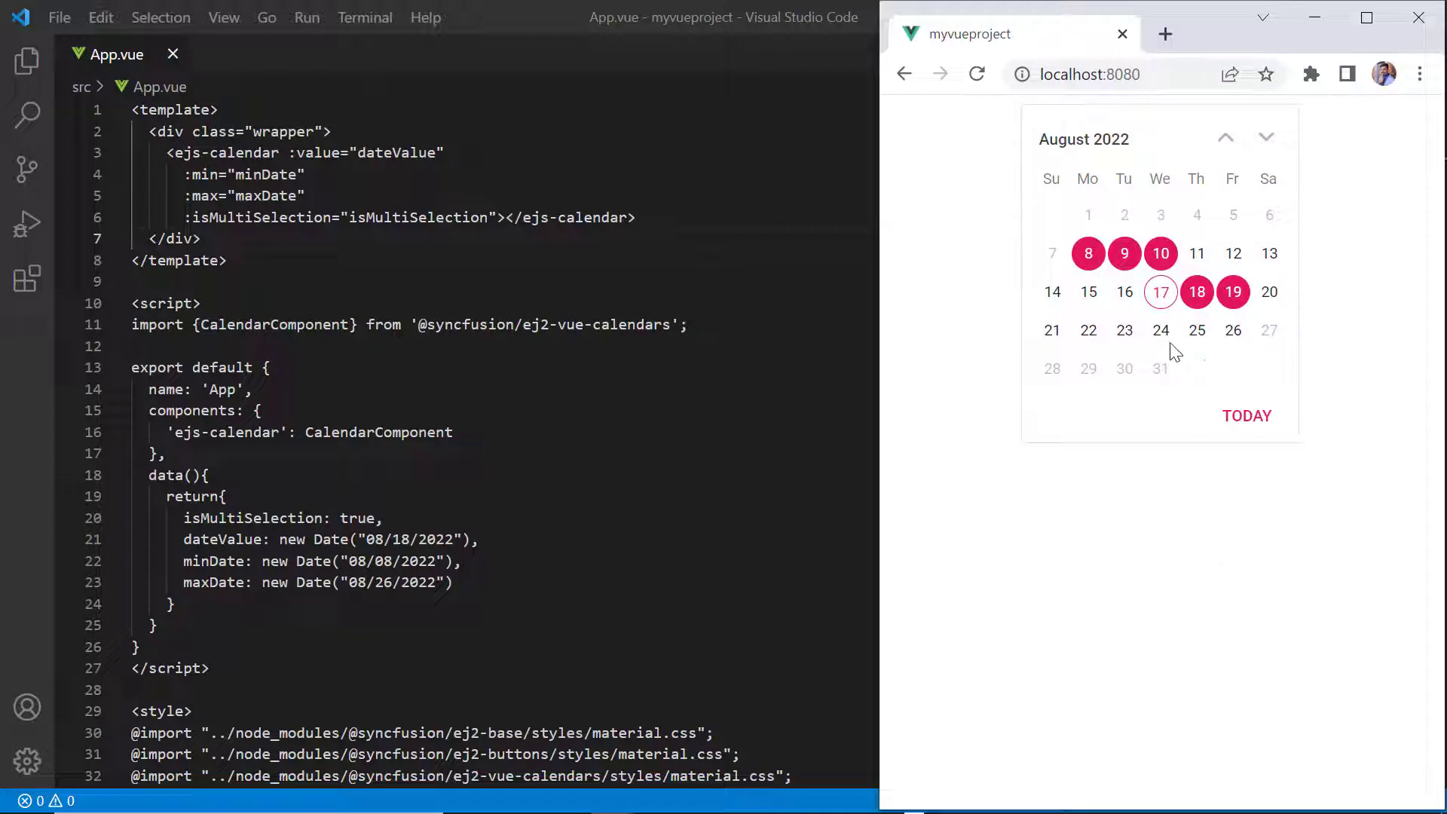
pyautogui.click(1082, 139)
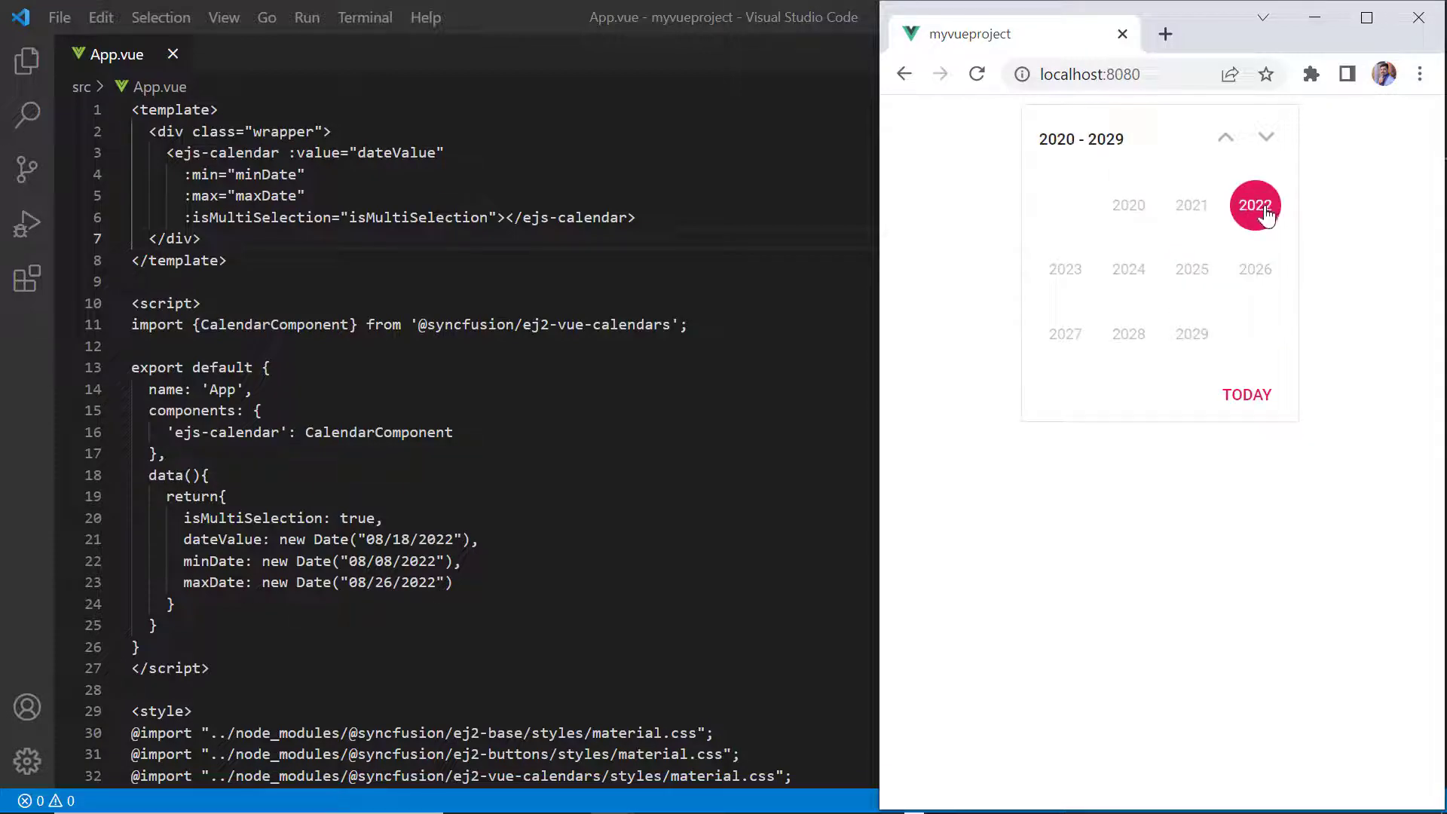
pyautogui.click(1254, 205)
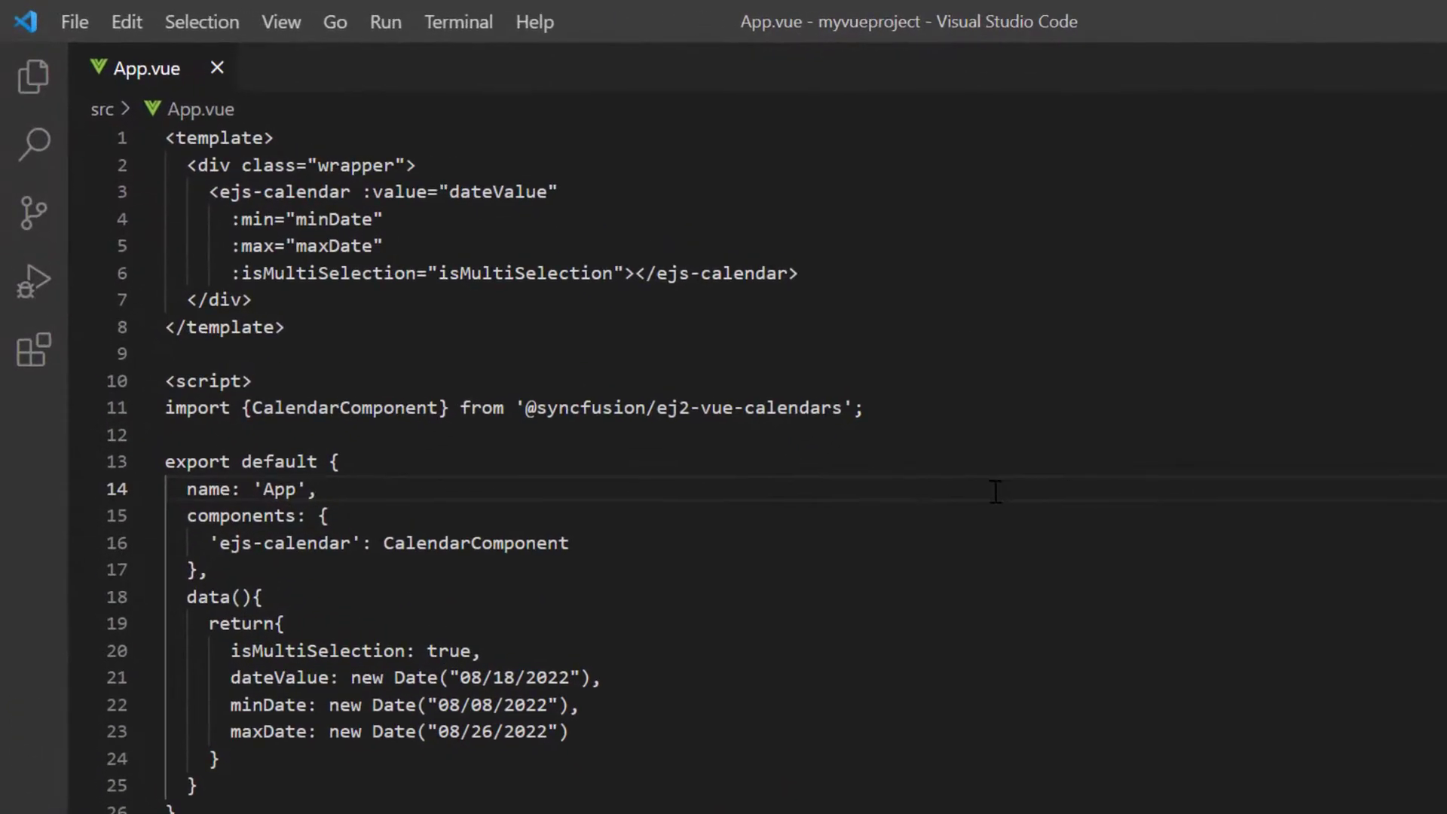
# Add start="Decade", delete the :max line, and drill from the decade into June 2024
pyautogui.write('start="Decade"></ejs-calendar>')
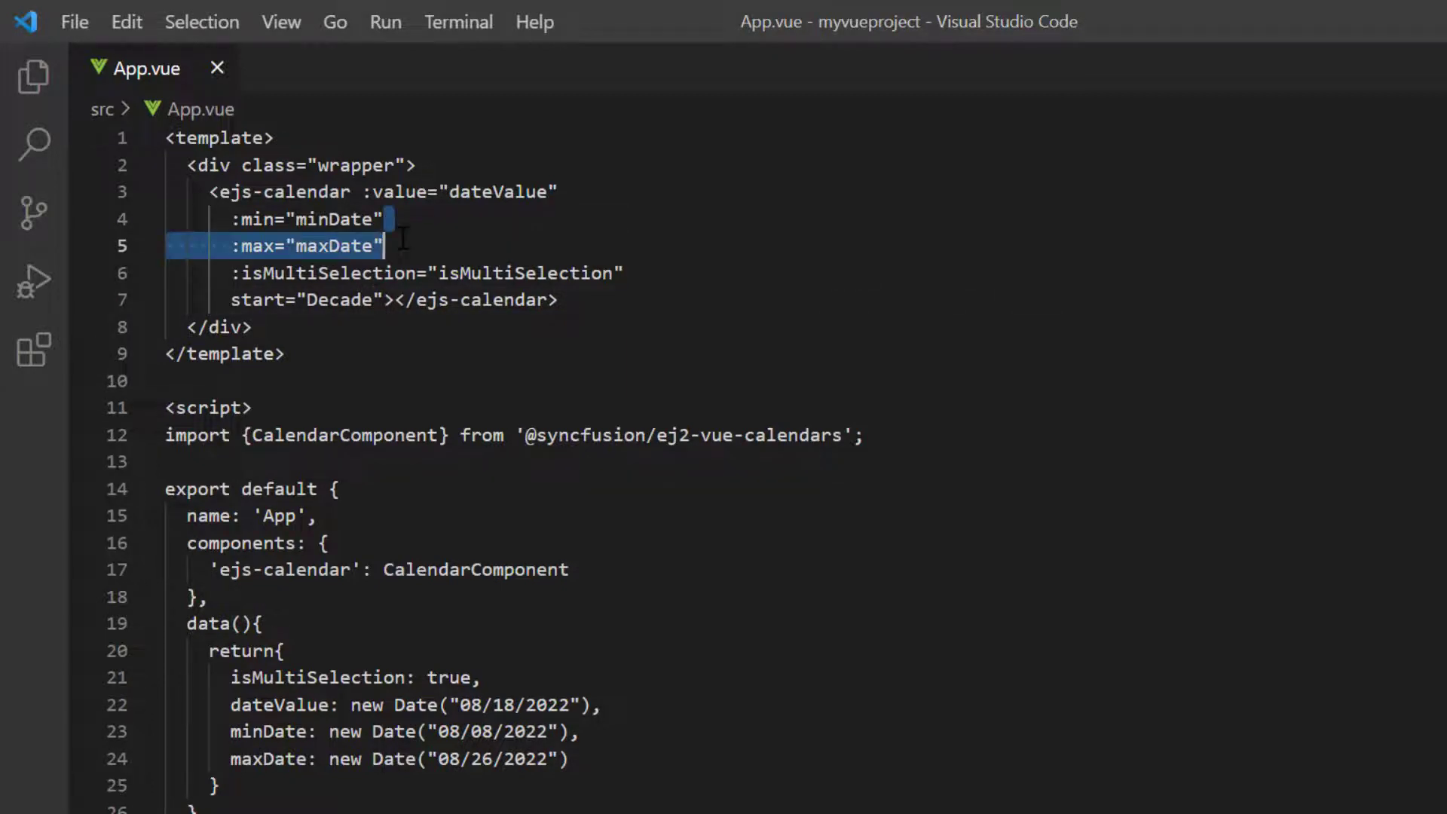
pyautogui.press('Delete')
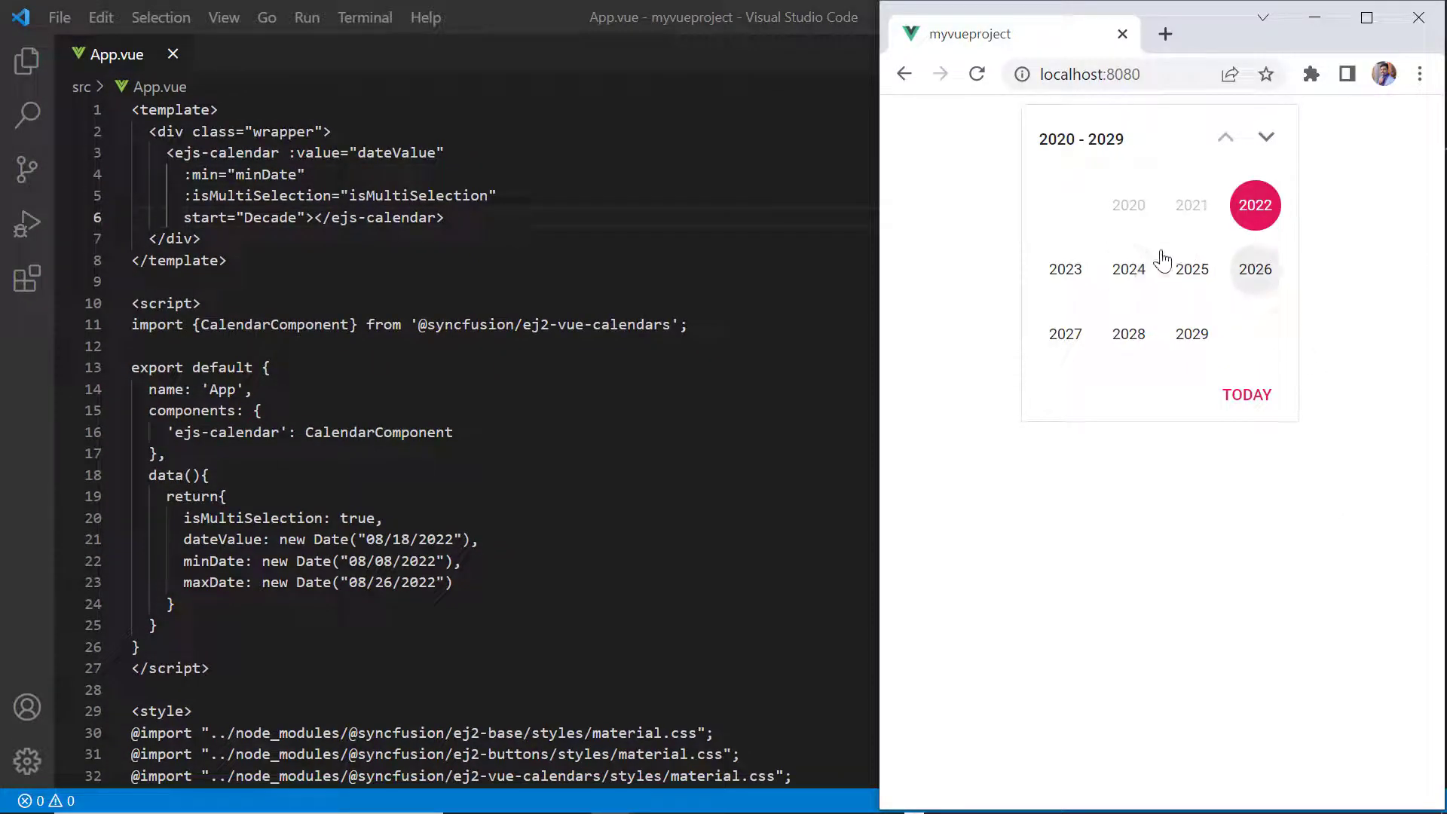
pyautogui.moveTo(1127, 268)
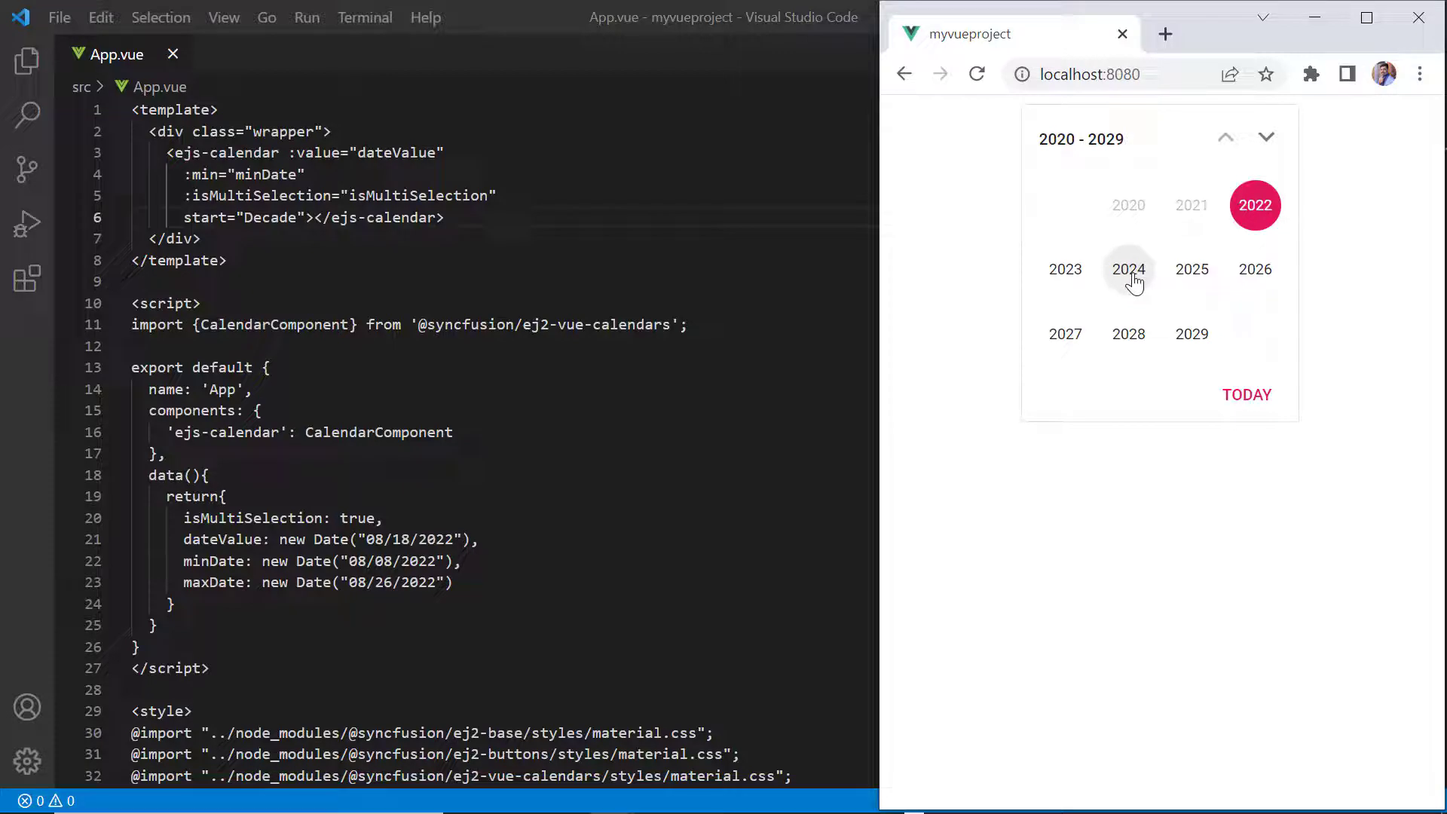
pyautogui.click(1127, 268)
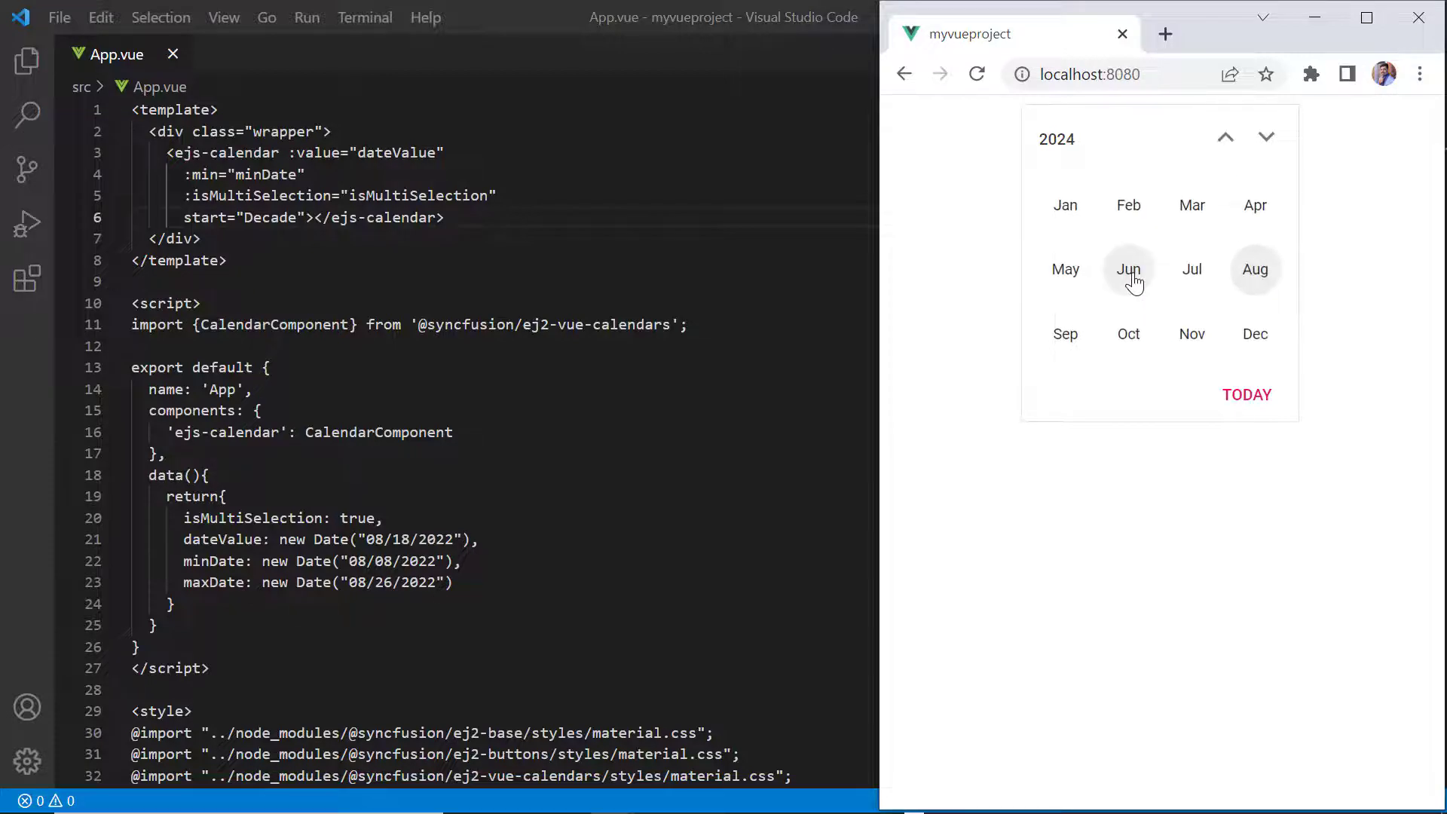
pyautogui.click(1127, 268)
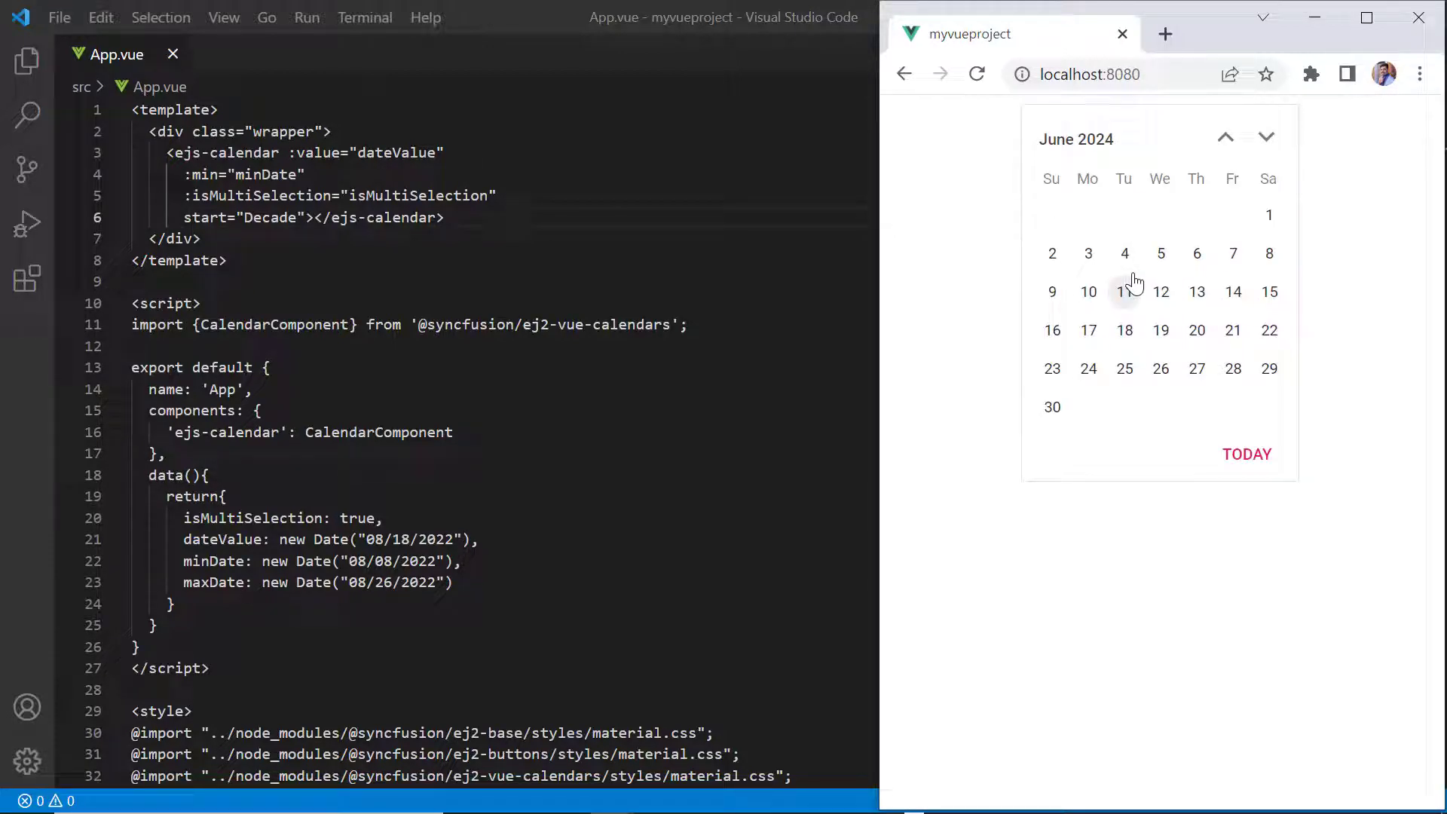
pyautogui.moveTo(1210, 544)
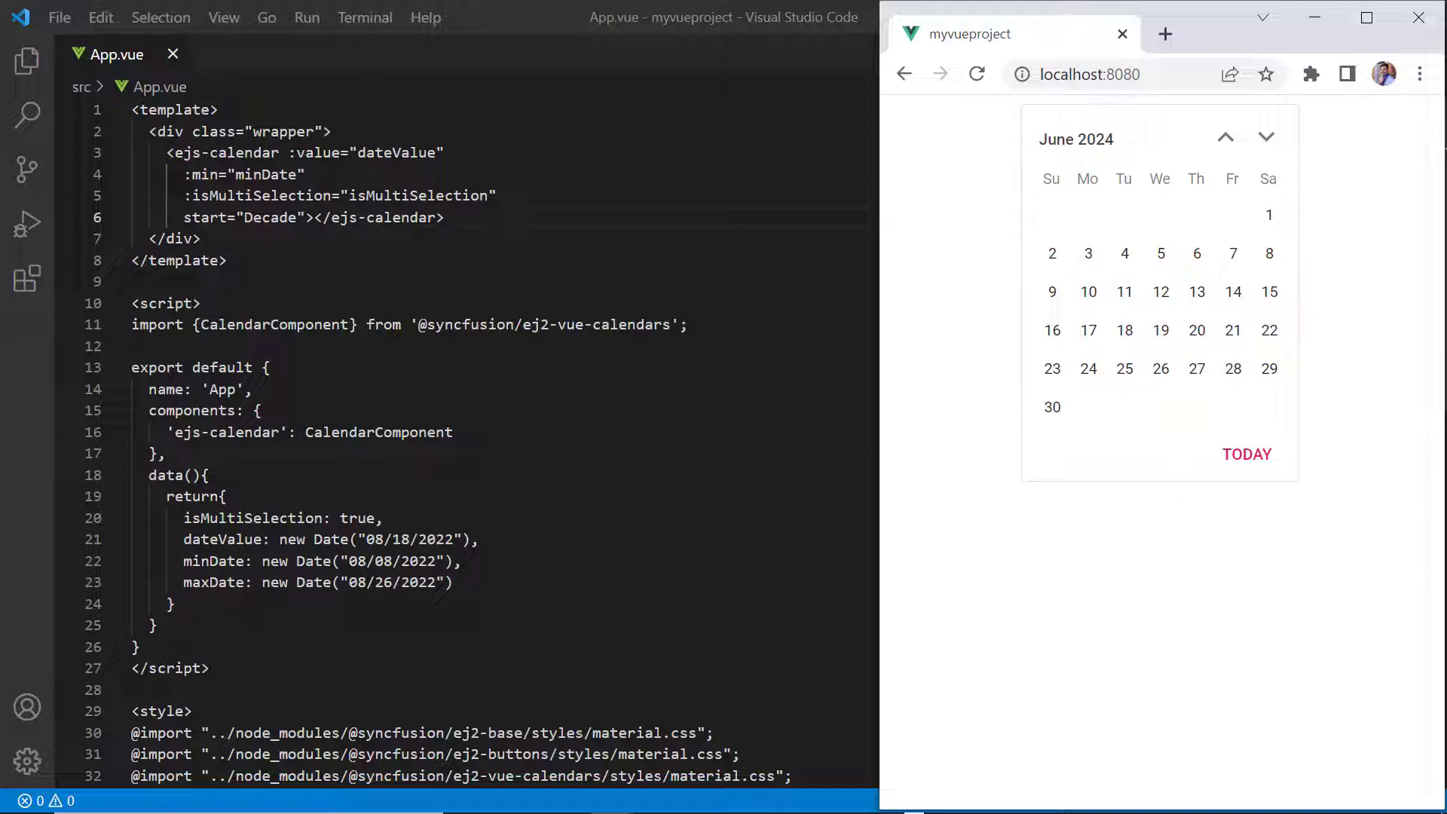
pyautogui.moveTo(1211, 546)
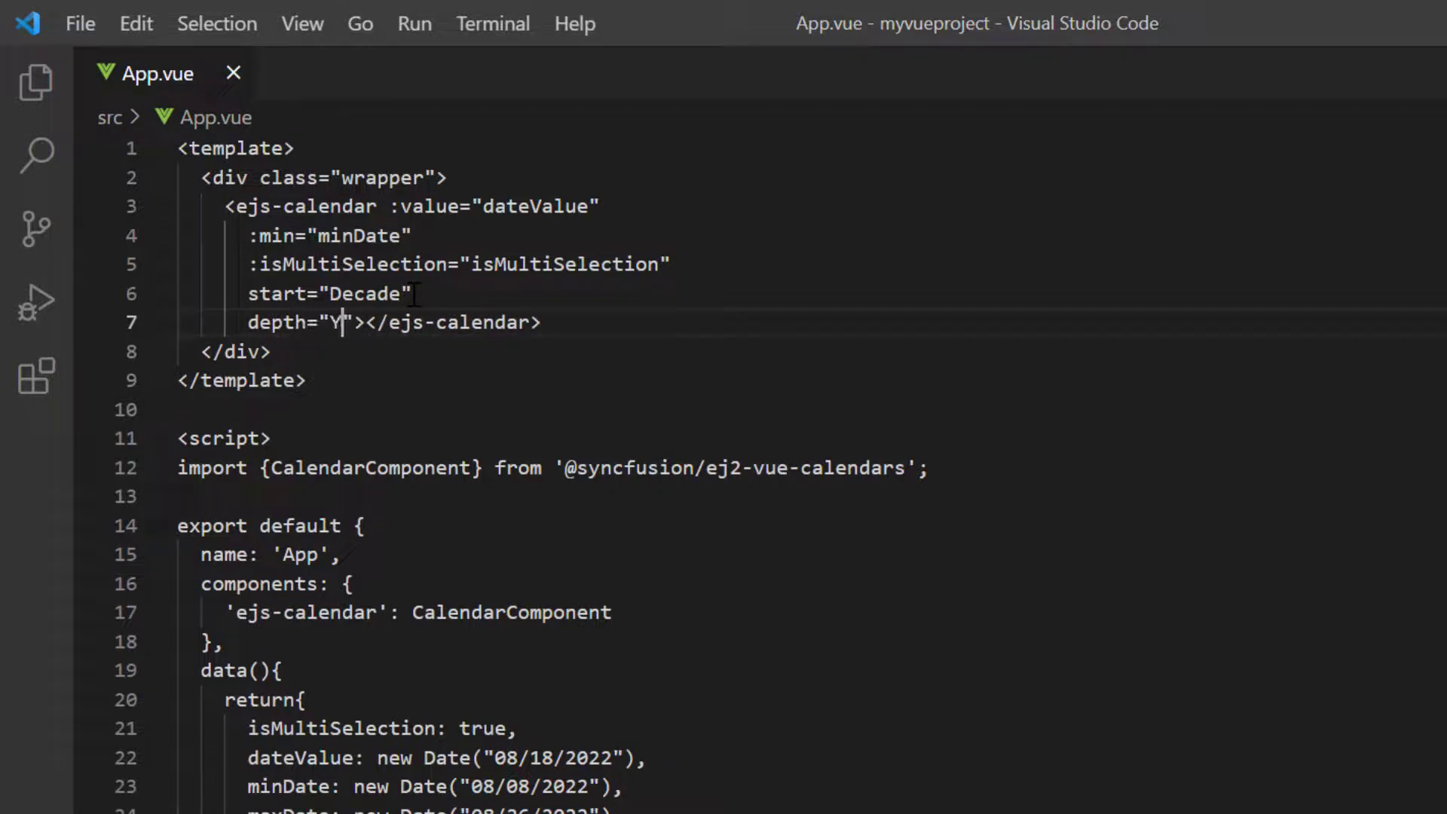
# Give ejs-calendar depth="Year", then select October 2022 from the browser's month view
pyautogui.write('ear')
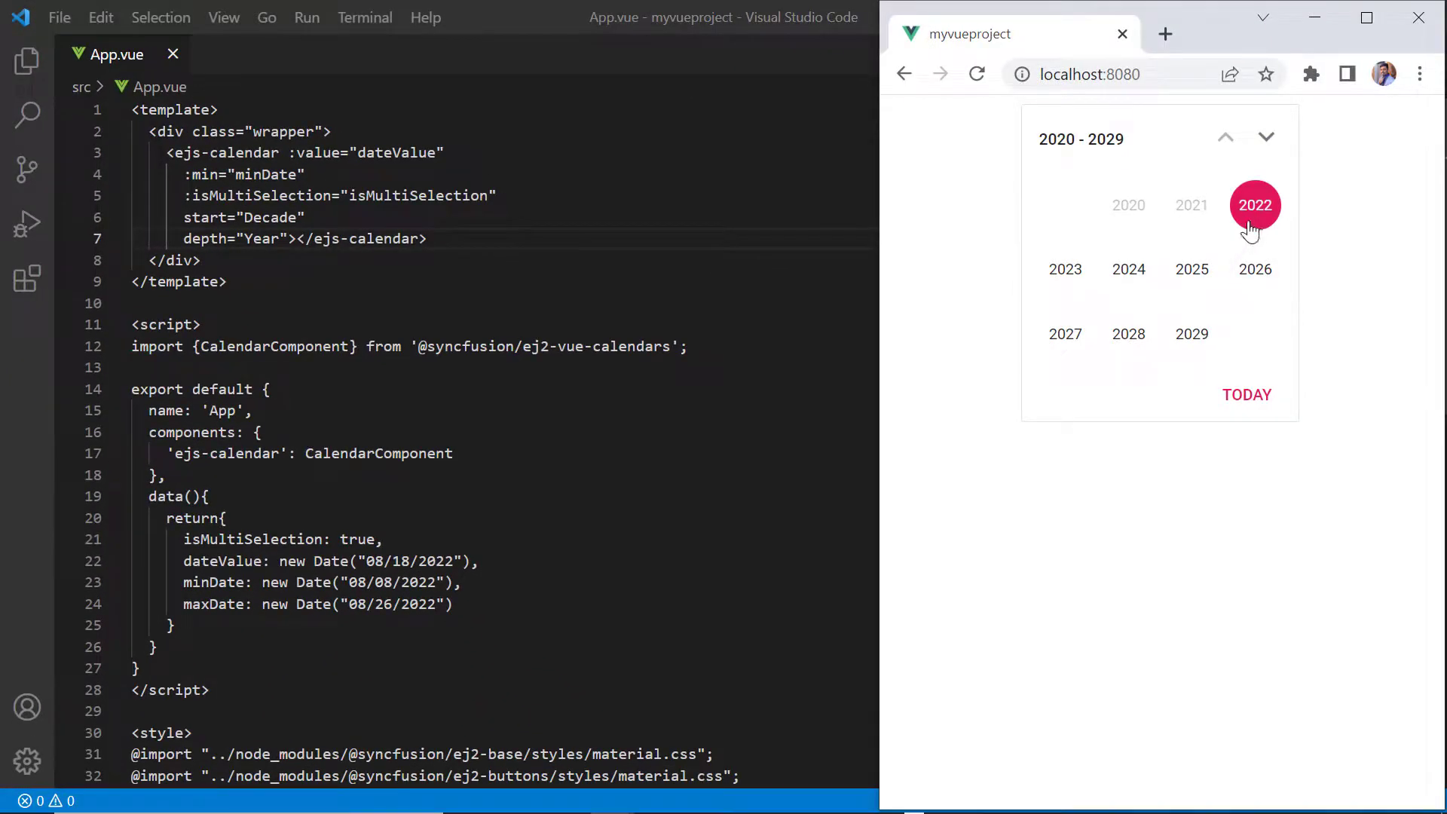
pyautogui.click(1254, 205)
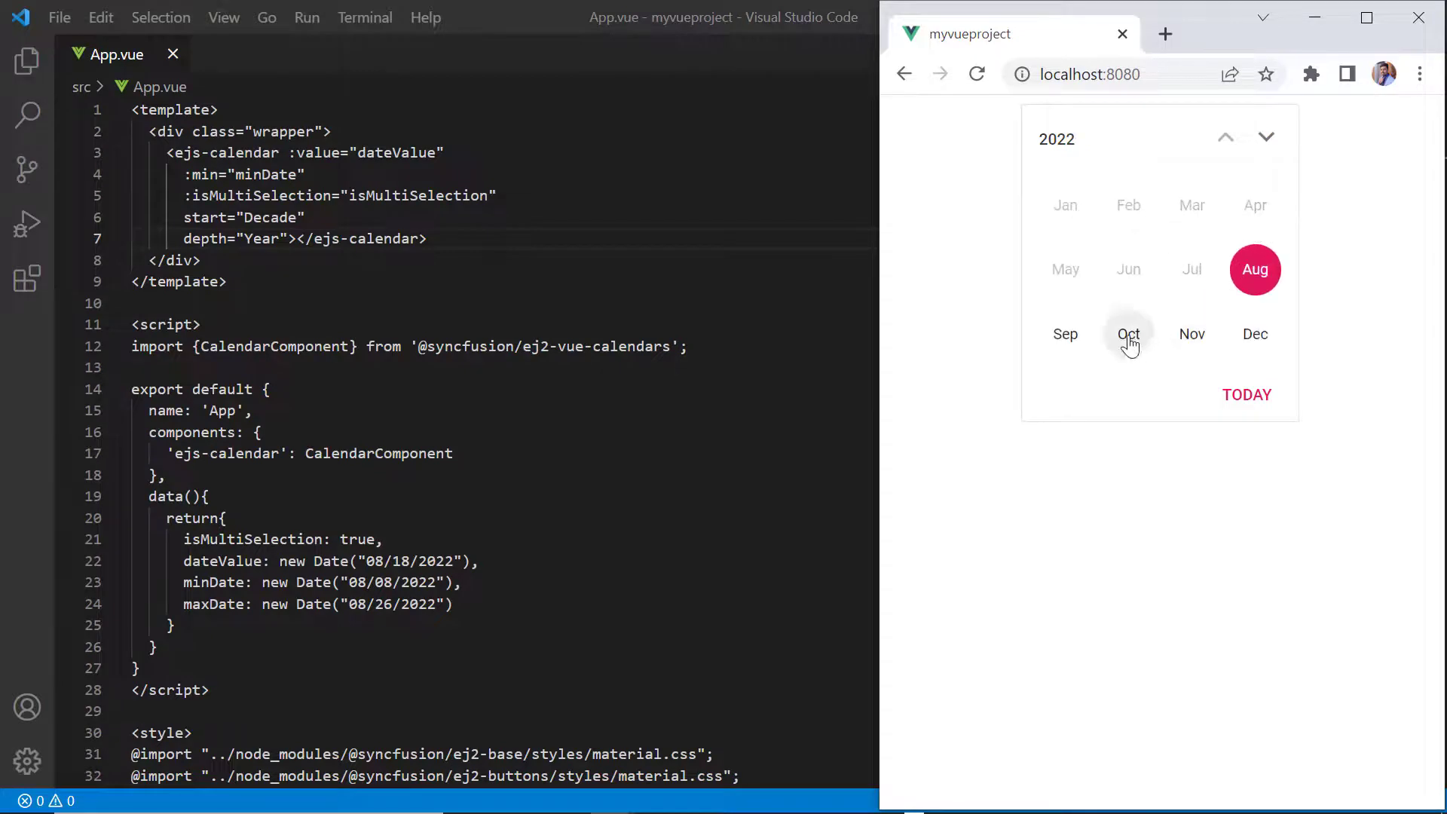
pyautogui.click(1065, 334)
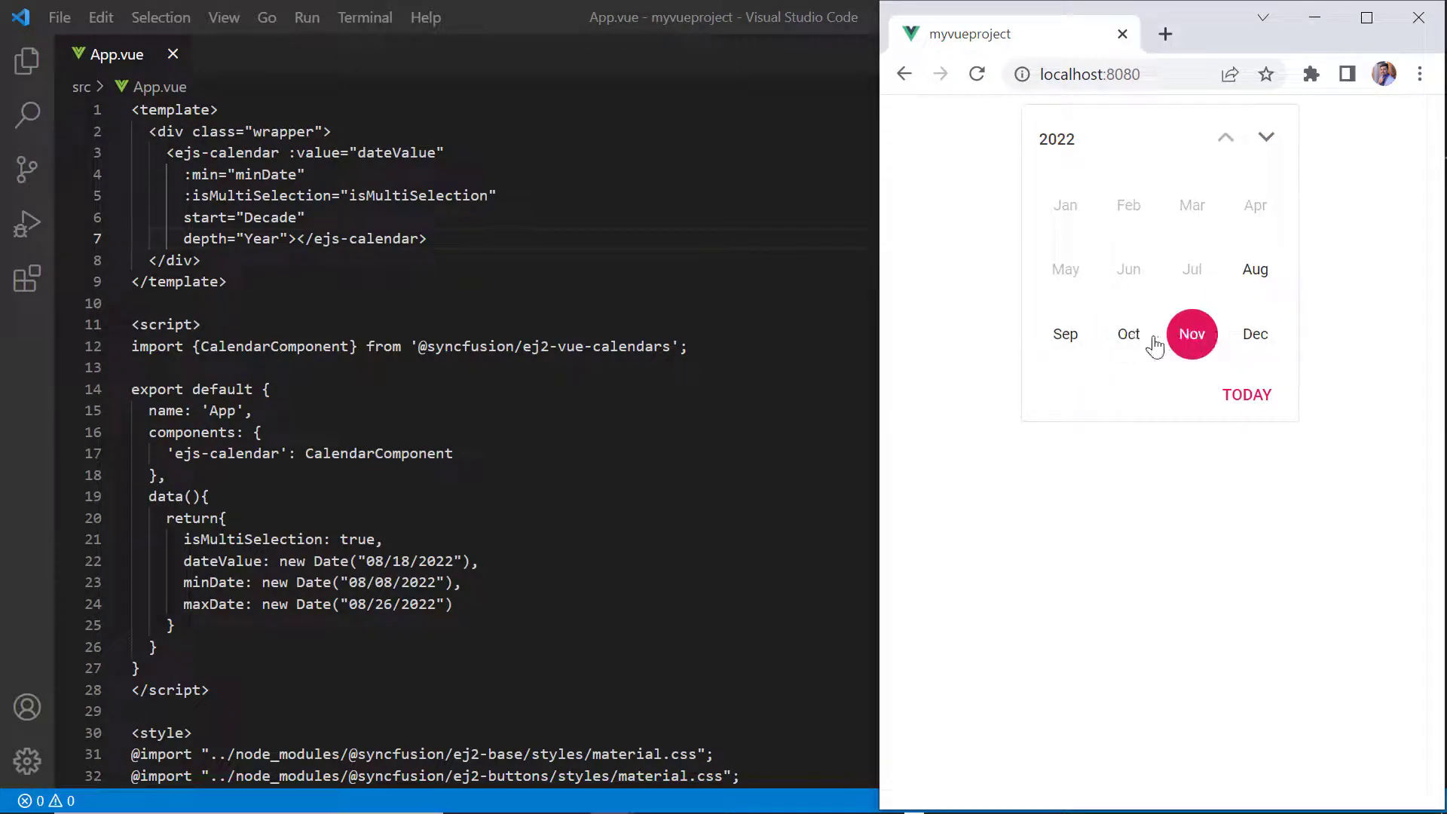
pyautogui.click(1129, 334)
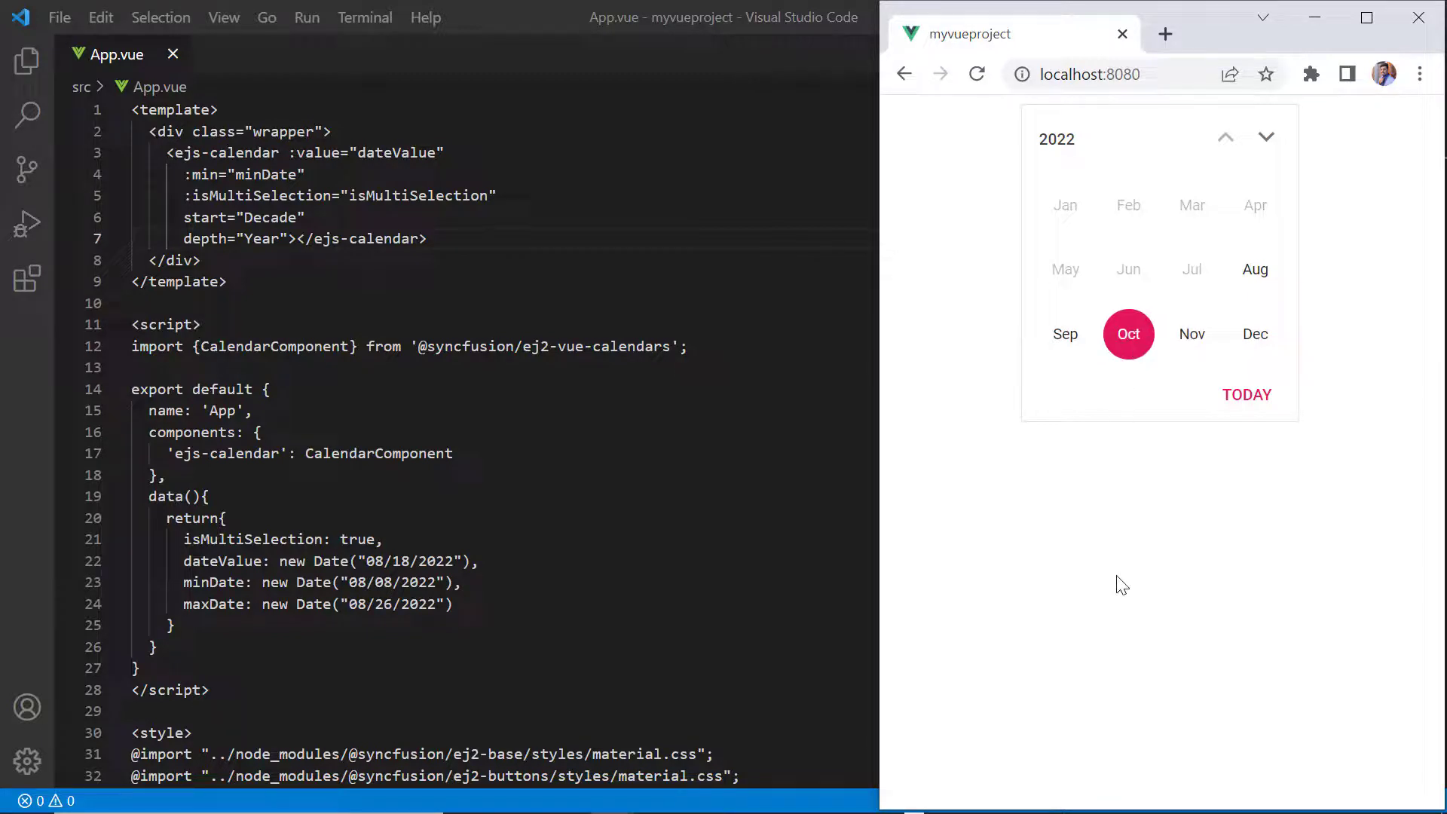